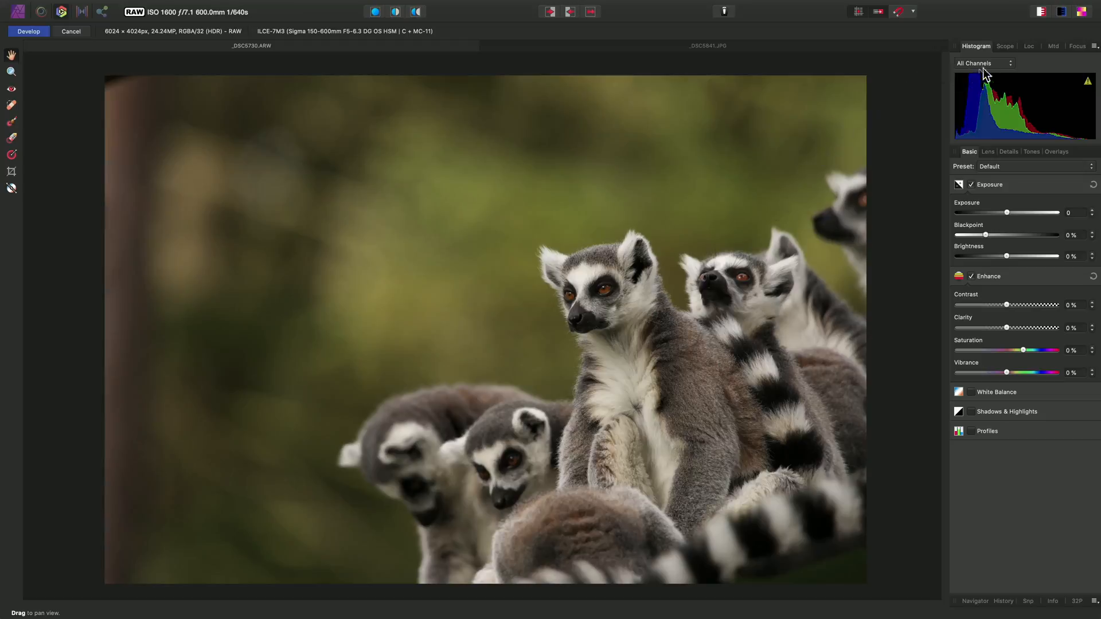
pyautogui.moveTo(1054, 46)
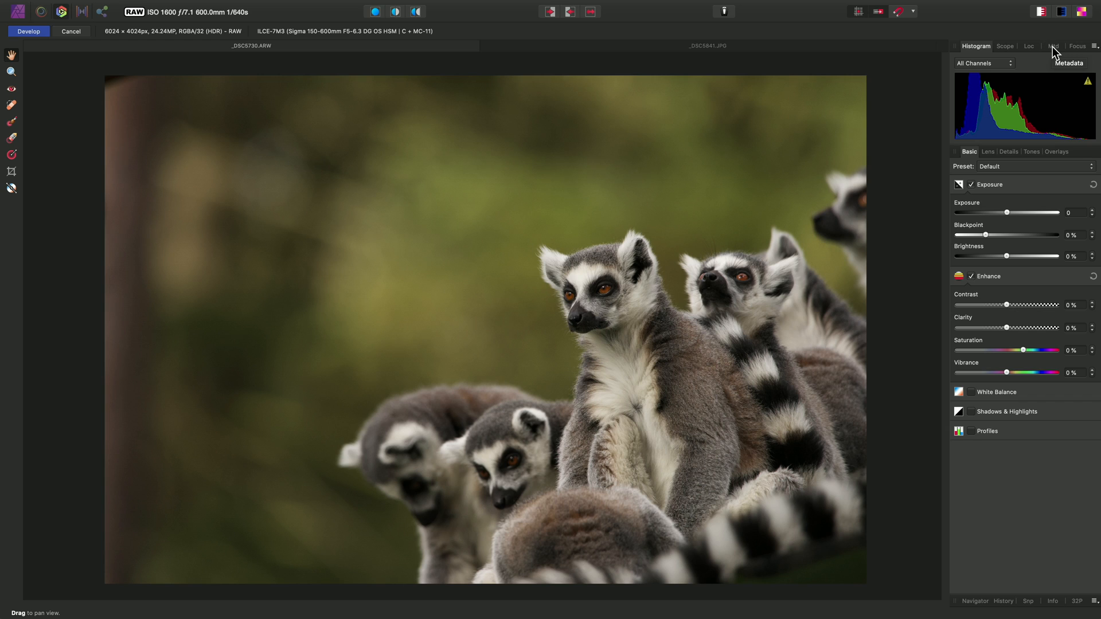
# Show the lemur RAW photo's EXIF camera, lens and exposure details in the Metadata tab
pyautogui.click(1048, 46)
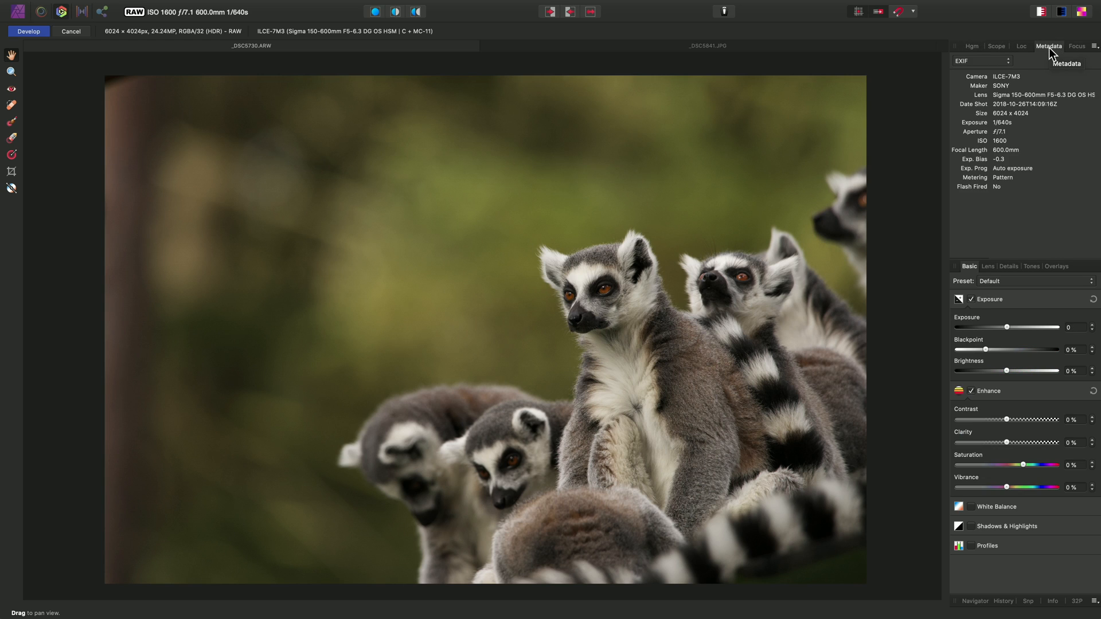
pyautogui.moveTo(998, 162)
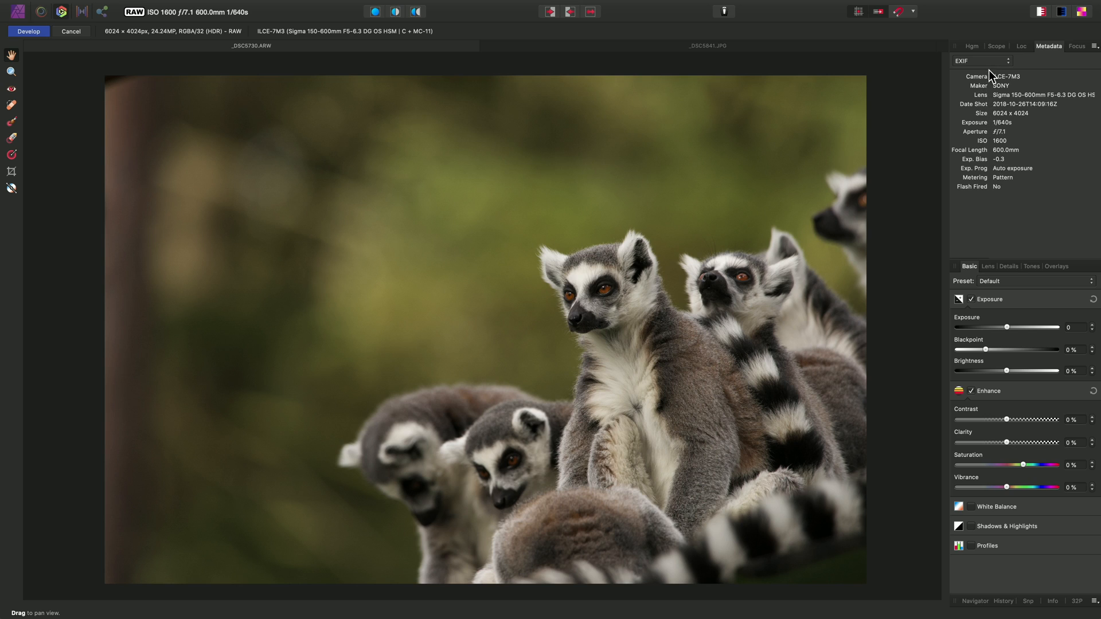
# View the lemur photo's metadata as the Detail key-value list, then as raw XMP data
pyautogui.click(980, 62)
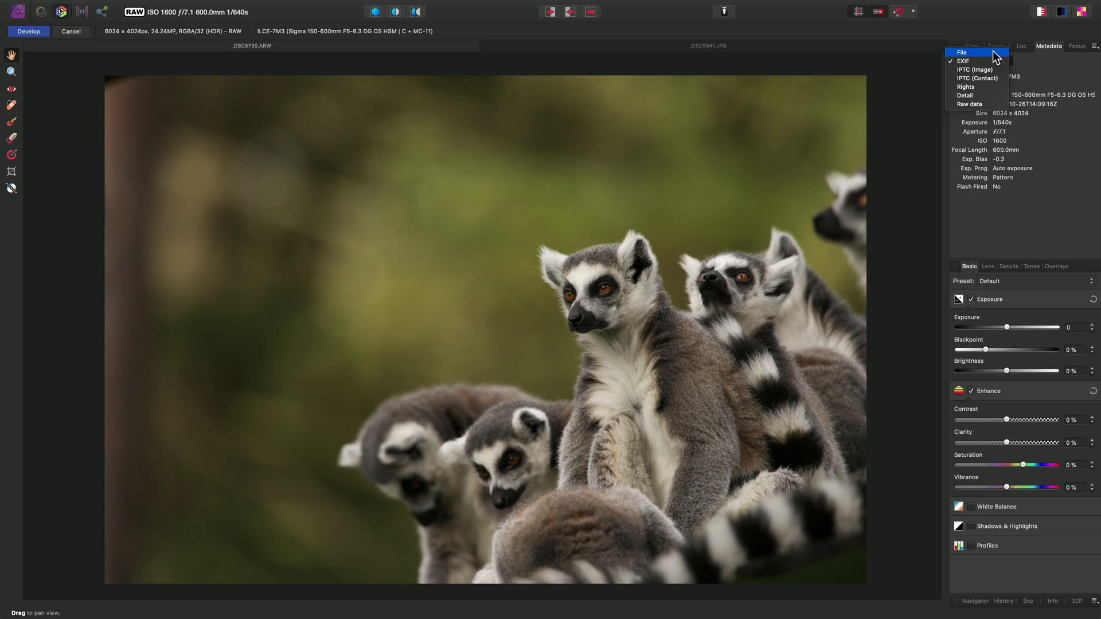
pyautogui.moveTo(991, 70)
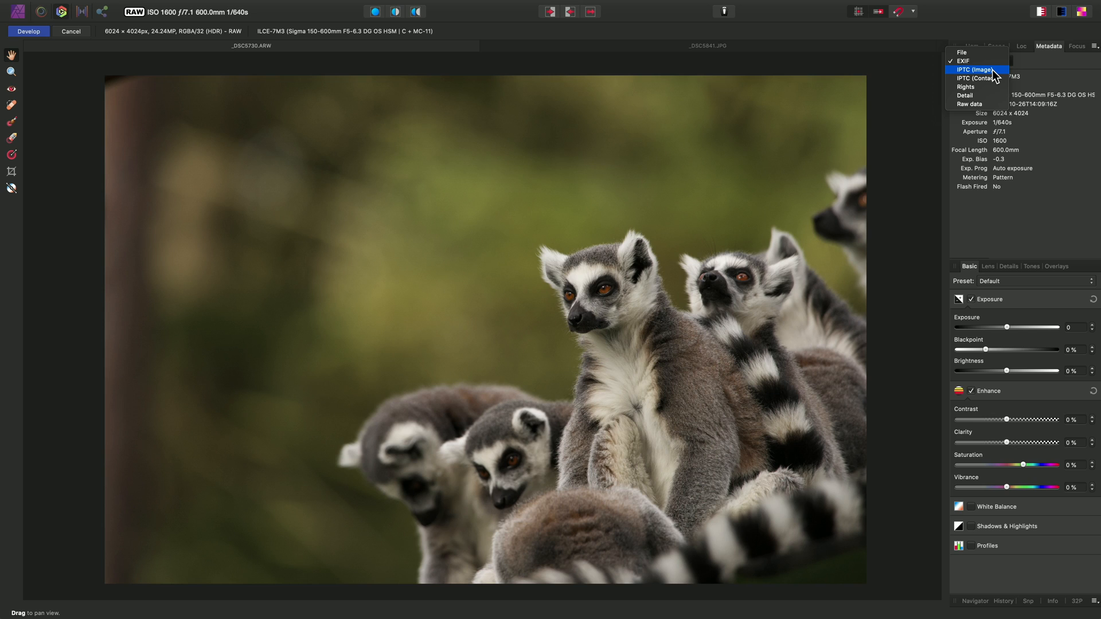
pyautogui.moveTo(975, 87)
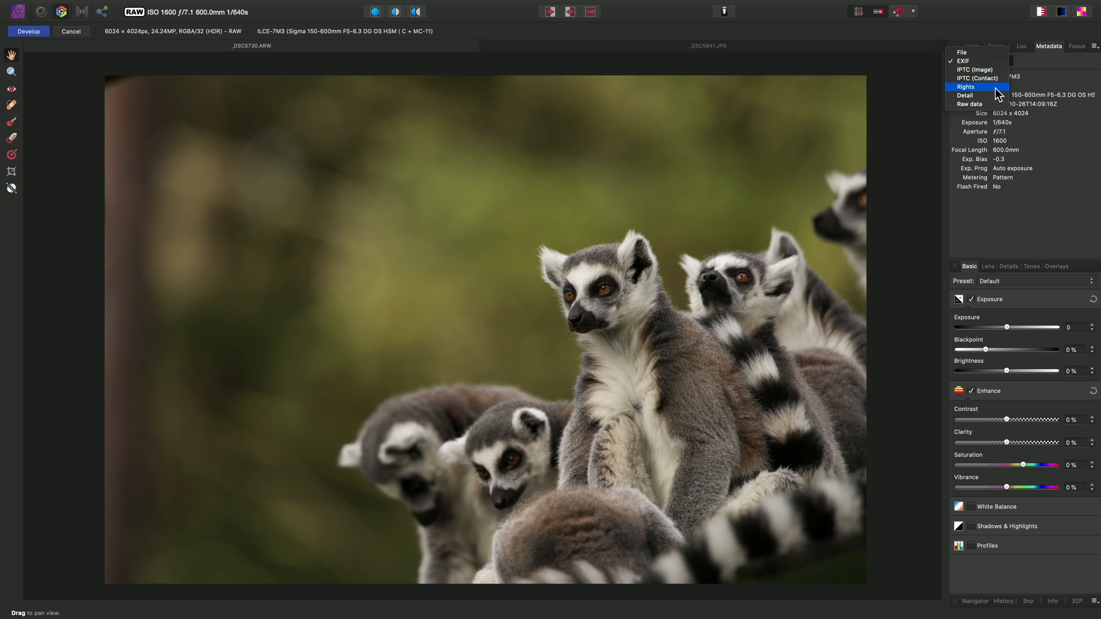
pyautogui.moveTo(990, 96)
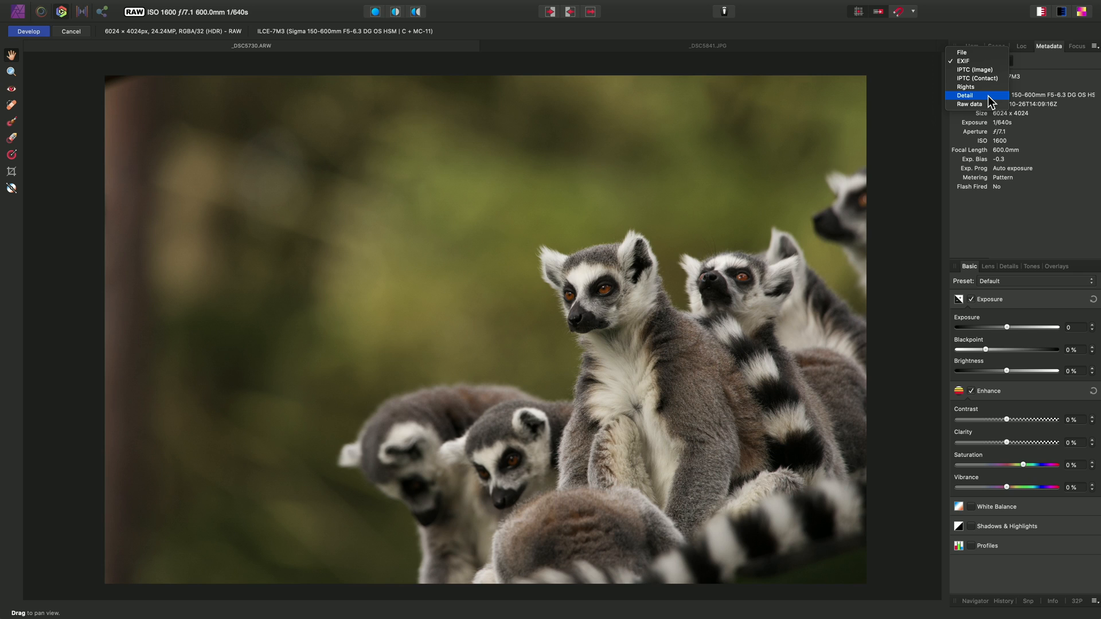
pyautogui.click(965, 96)
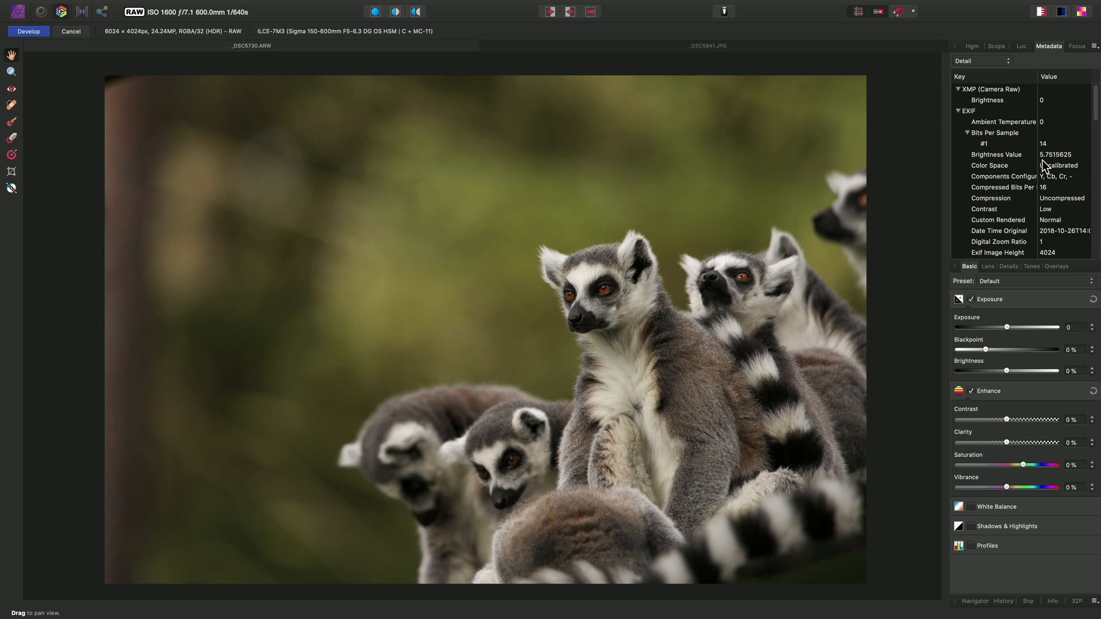
pyautogui.moveTo(1024, 143)
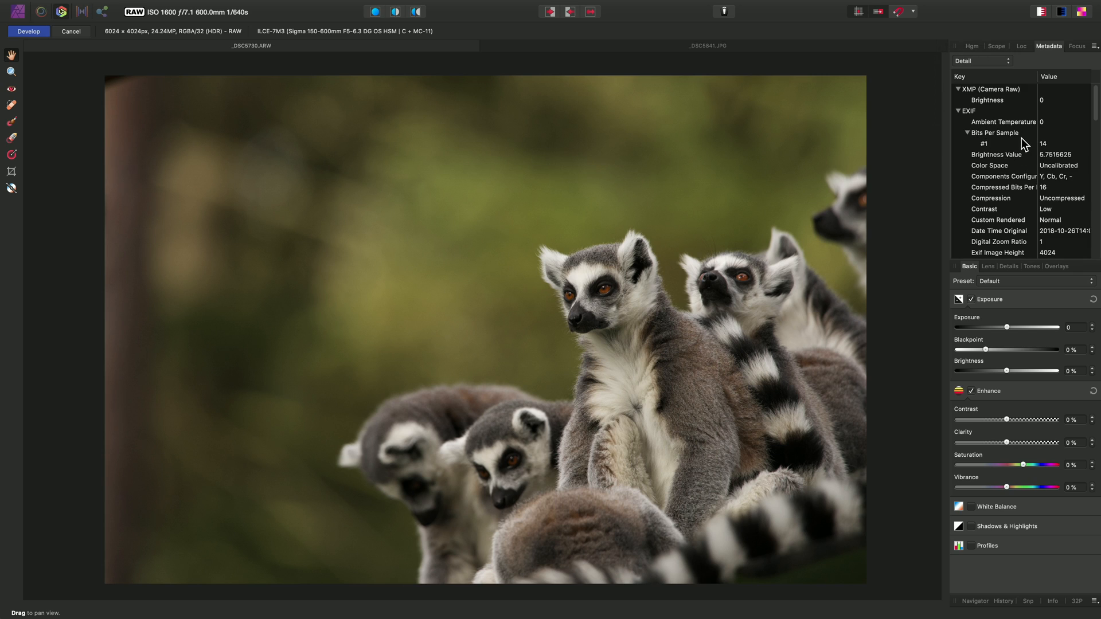
pyautogui.click(979, 61)
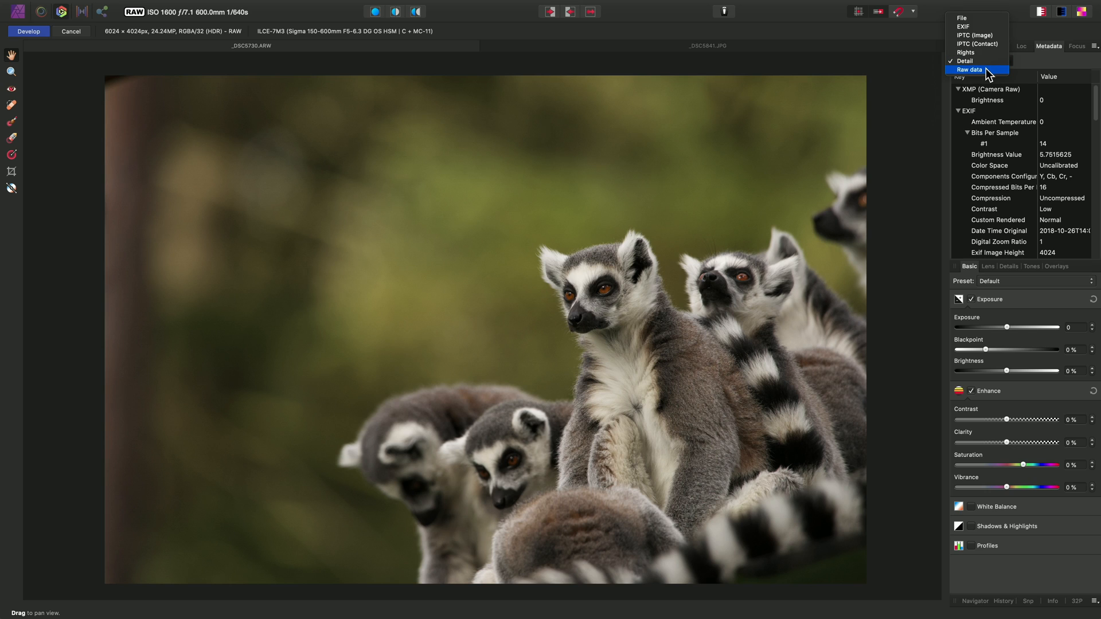
pyautogui.click(971, 69)
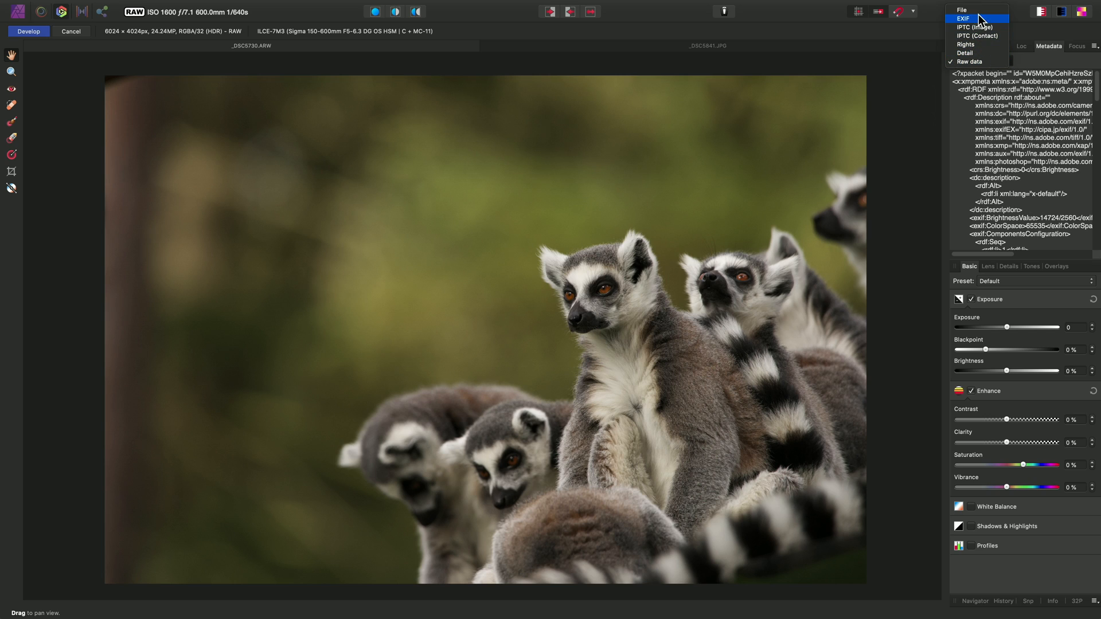
# Set the lemur photo's title to 'Leader of the pack', author James R, author title Mr
pyautogui.click(961, 9)
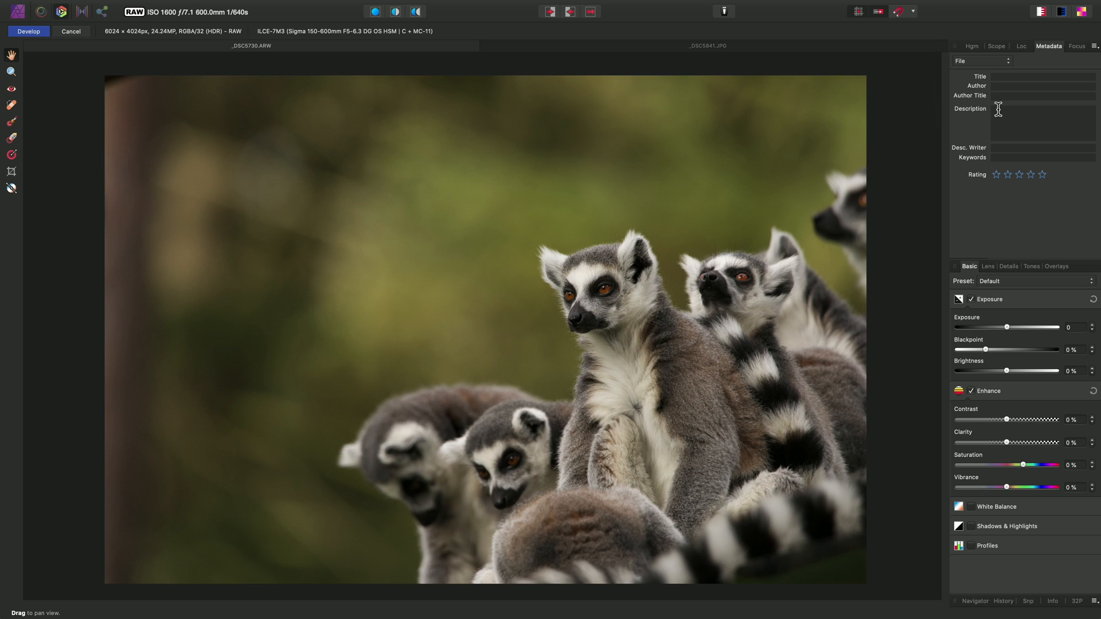
pyautogui.moveTo(974, 99)
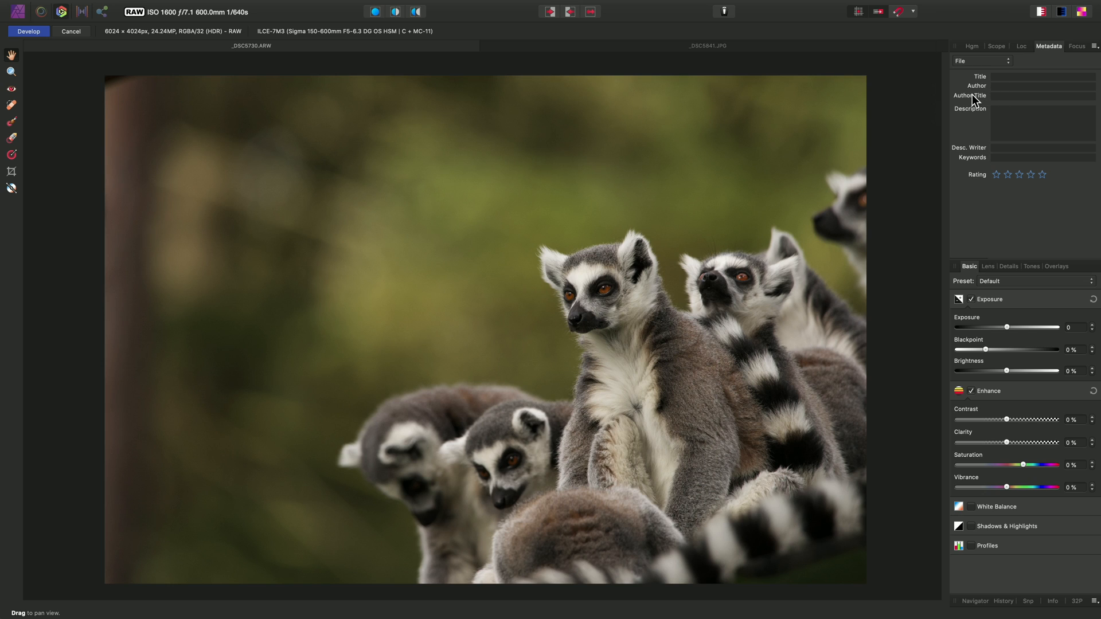
pyautogui.click(1018, 76)
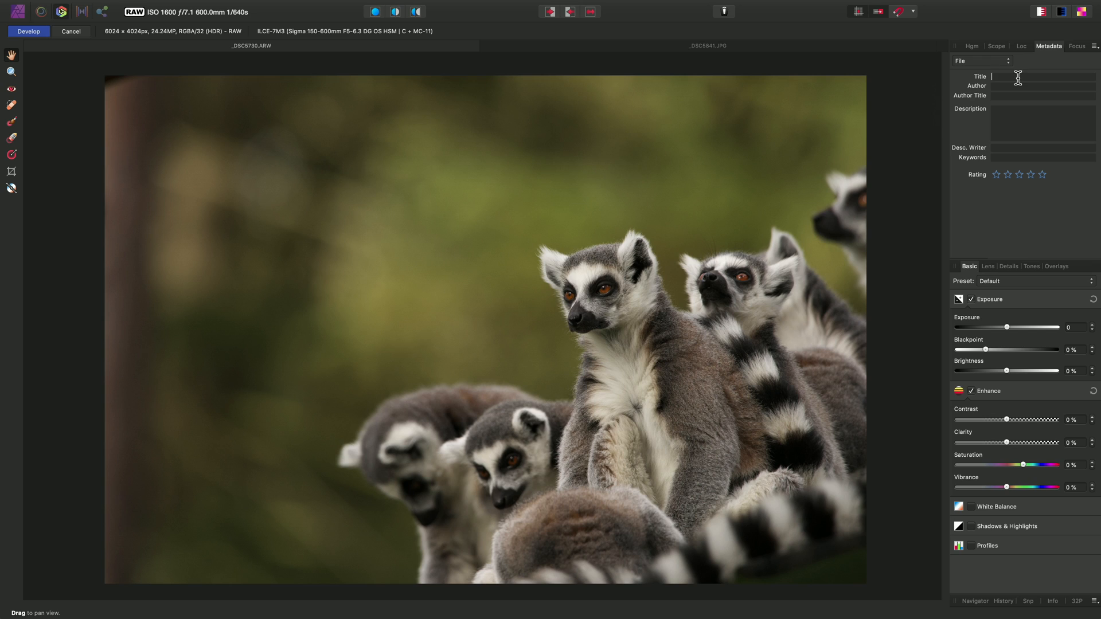
pyautogui.write('Leader of the pa')
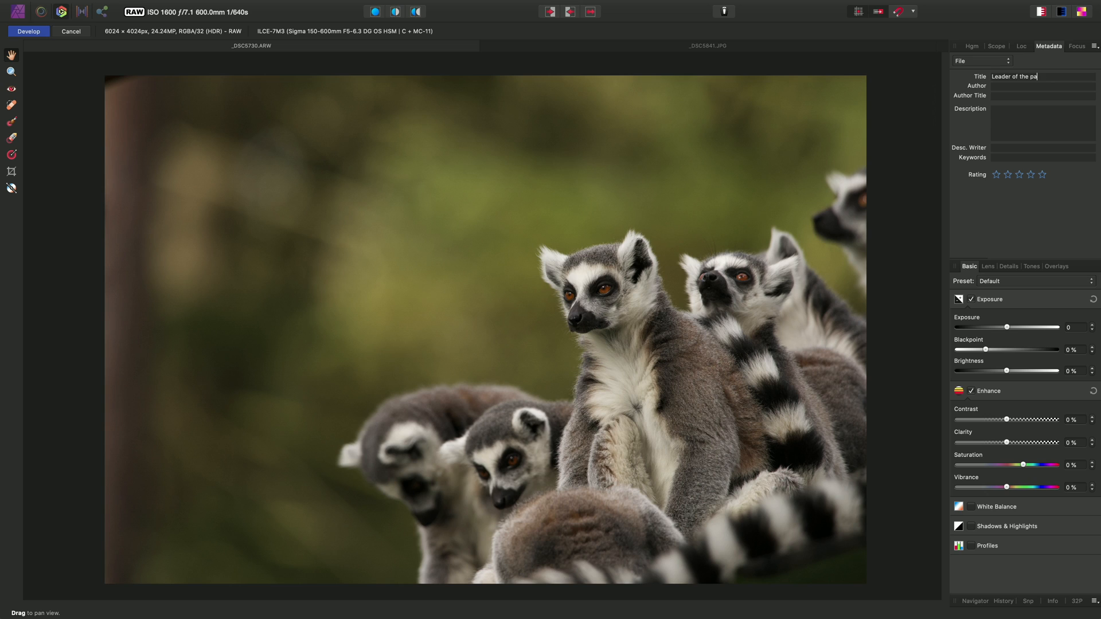
pyautogui.click(1039, 85)
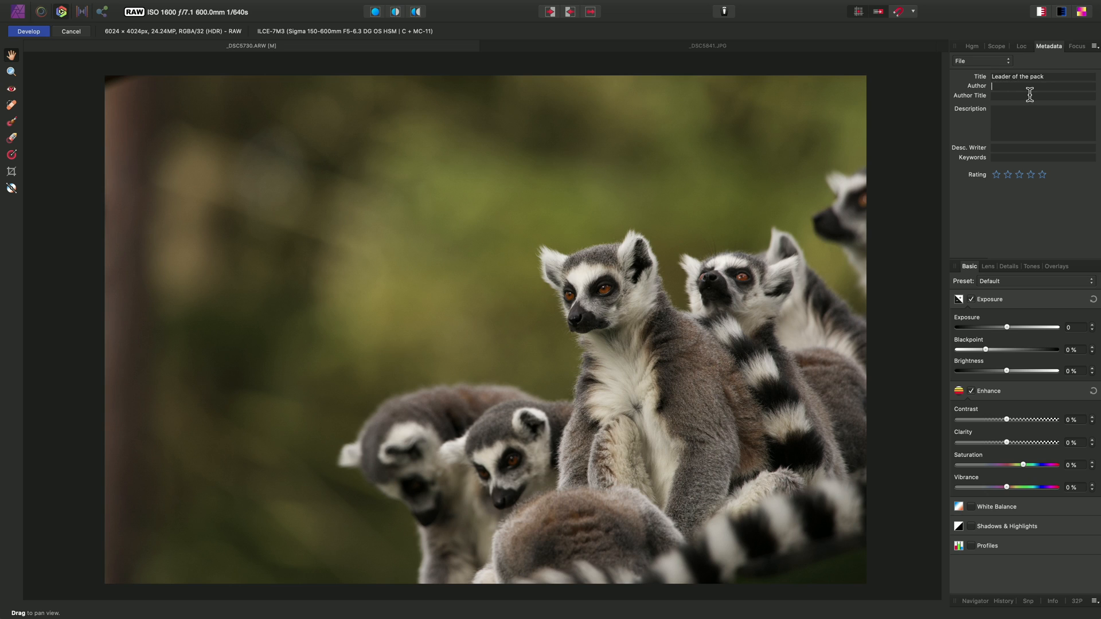
pyautogui.write('James Ritson')
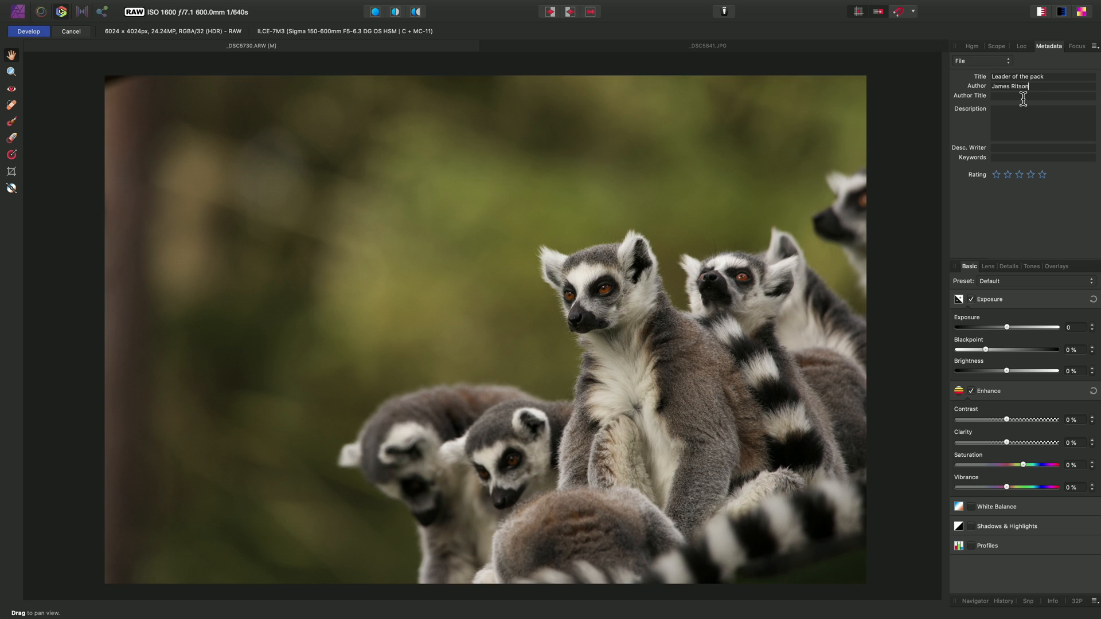
pyautogui.write('Mr')
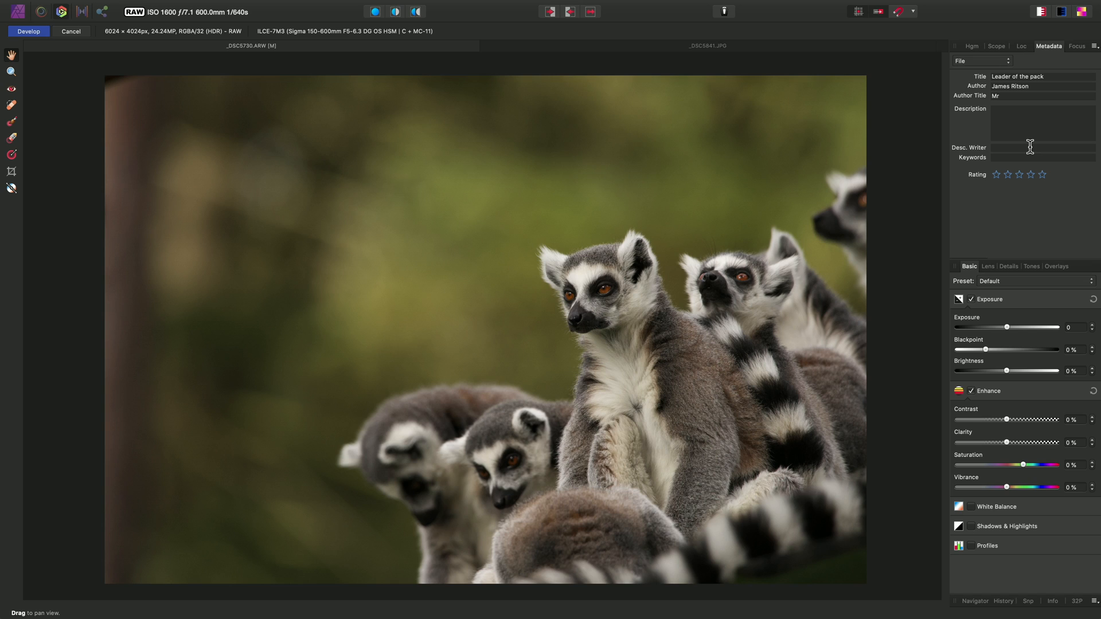
# Add a description about a group of lemurs with a leader, with James R as writer
pyautogui.write('A group of')
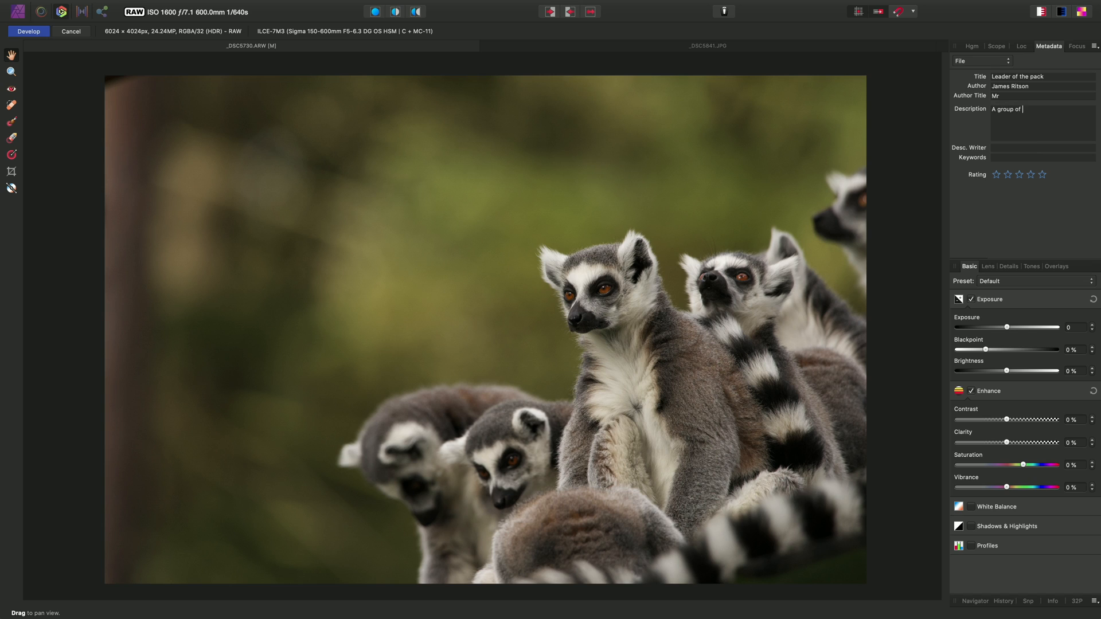
pyautogui.write('lemurs with a fearless')
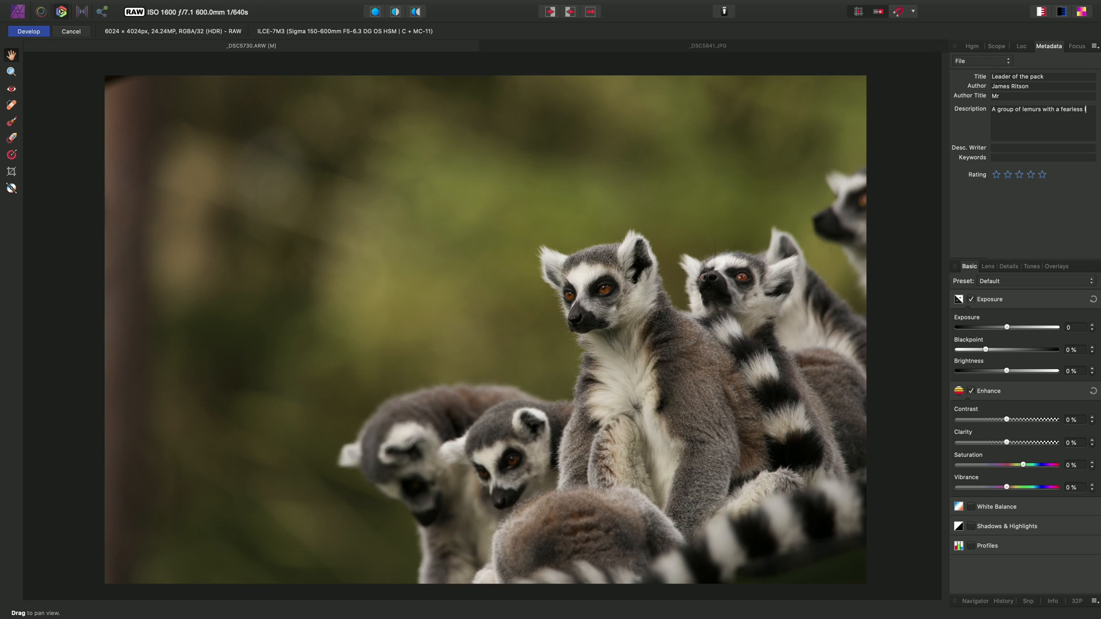
pyautogui.write('leader')
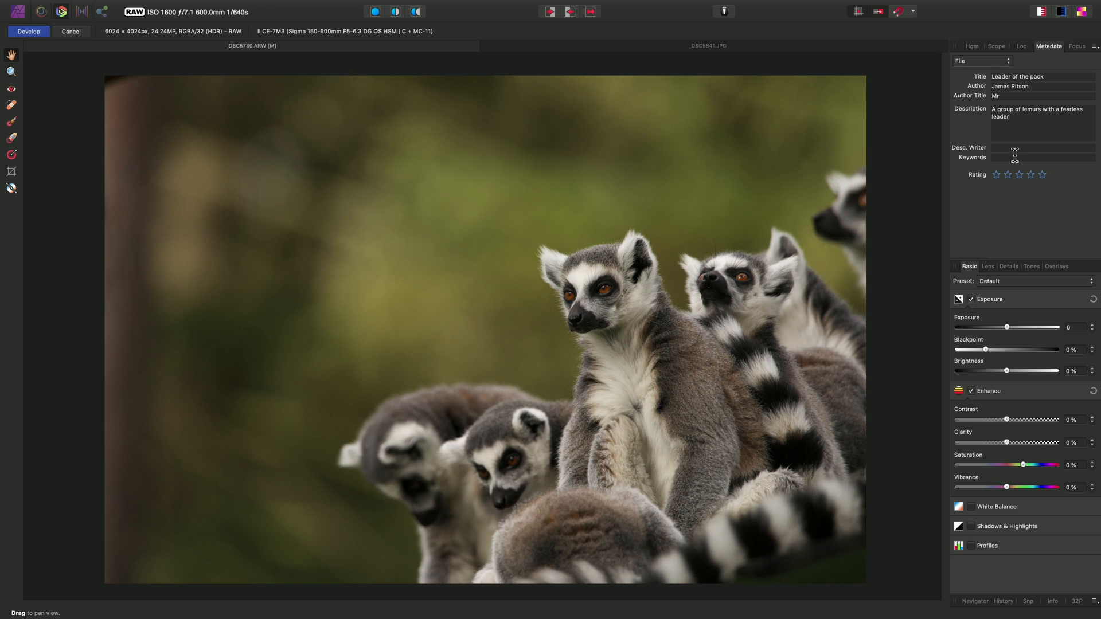
pyautogui.write('James Ritson')
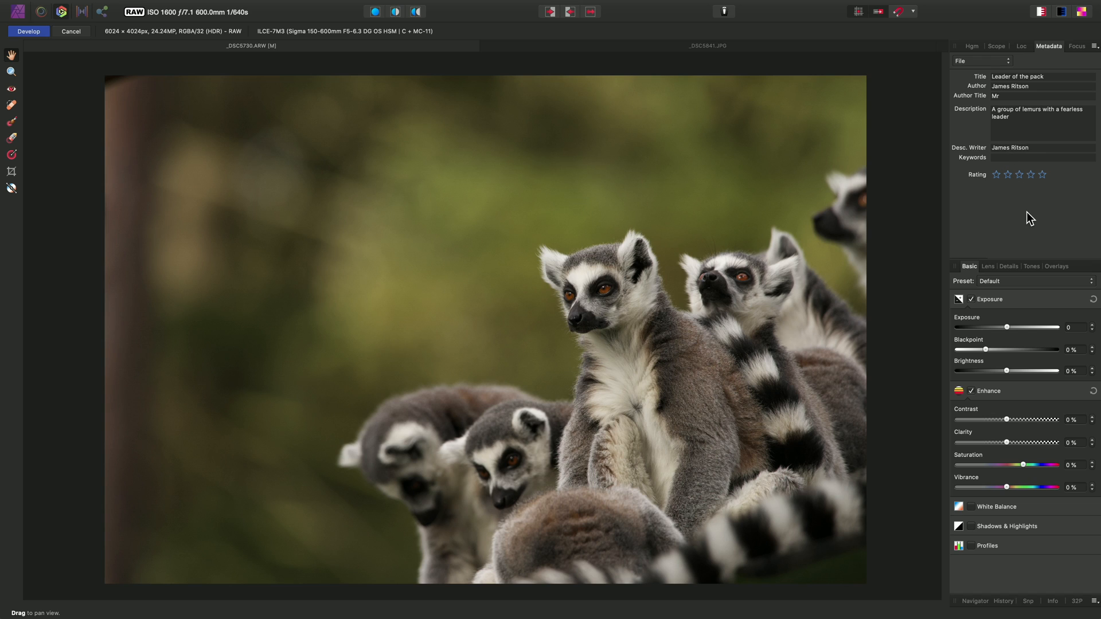
# Tag the lemur photo with lemur, wildlife, nature, telephoto, closeup, group and rate it four stars
pyautogui.click(1018, 157)
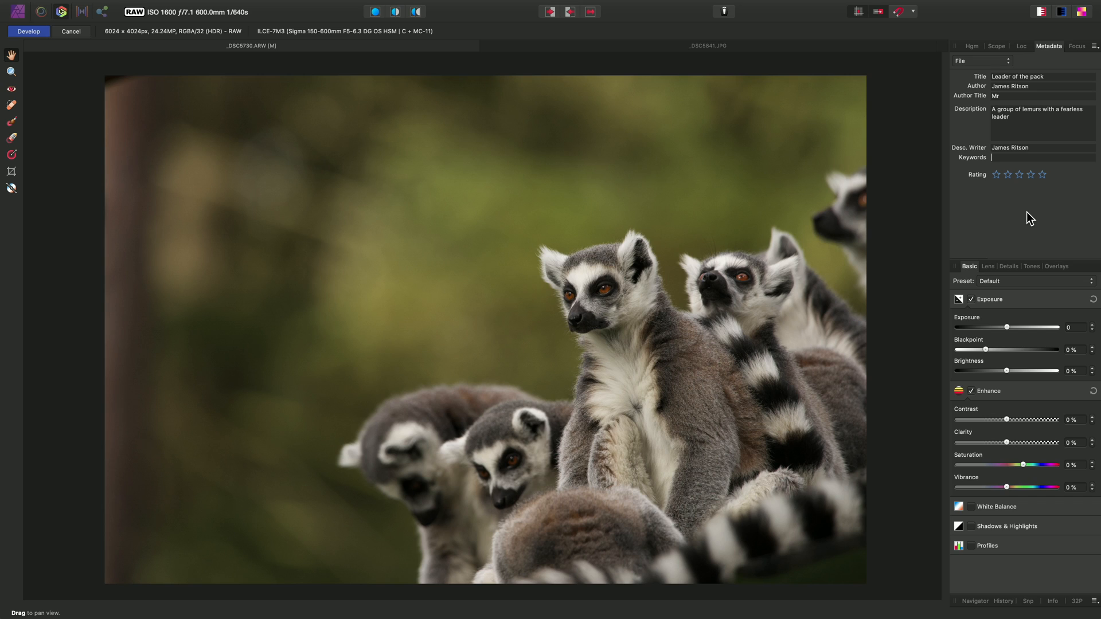
pyautogui.write('le')
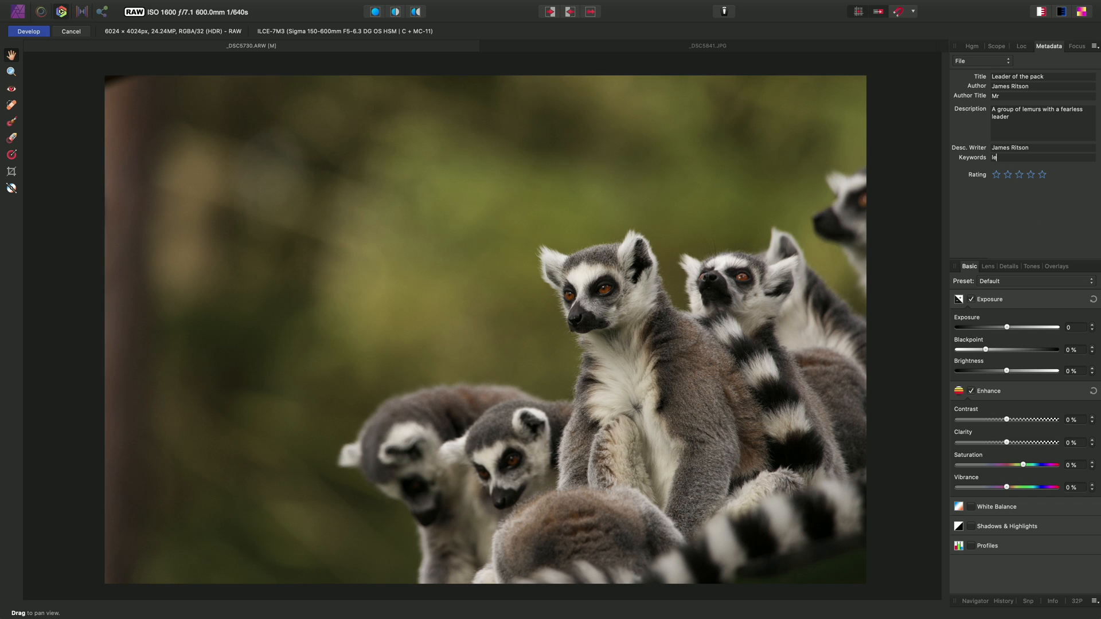
pyautogui.write('lemur, wildlife,')
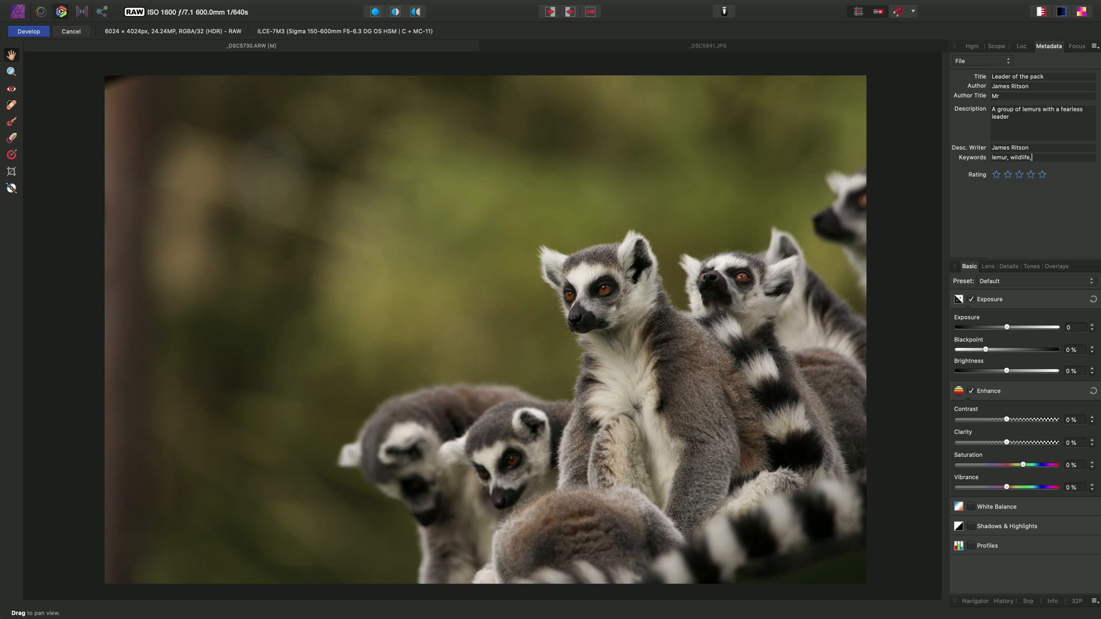
pyautogui.write('nature')
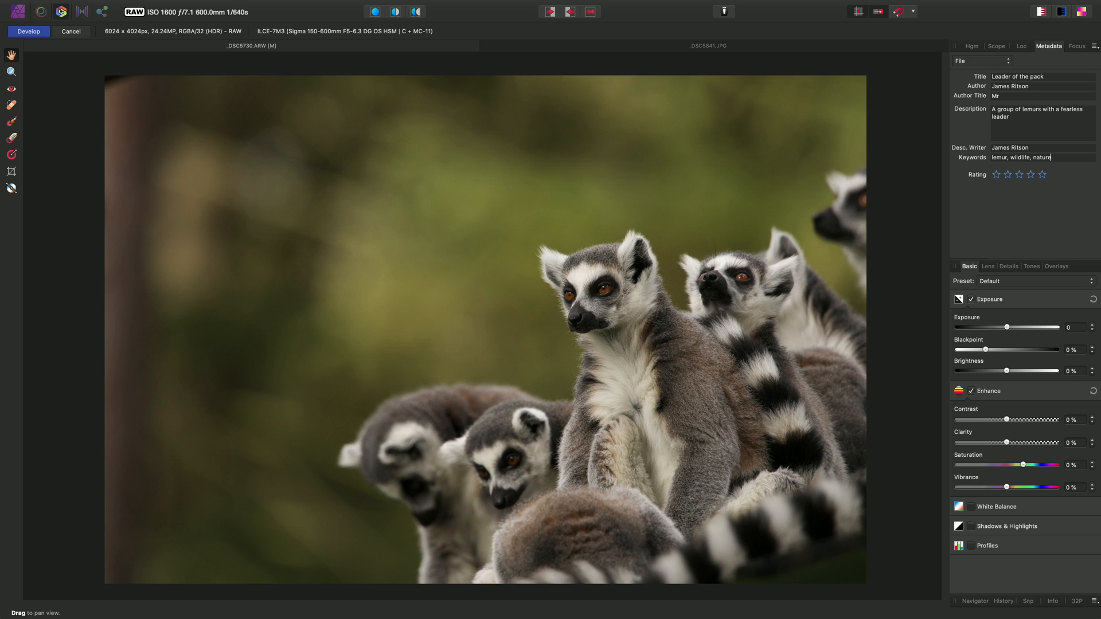
pyautogui.write(', telephoto, closeup, group')
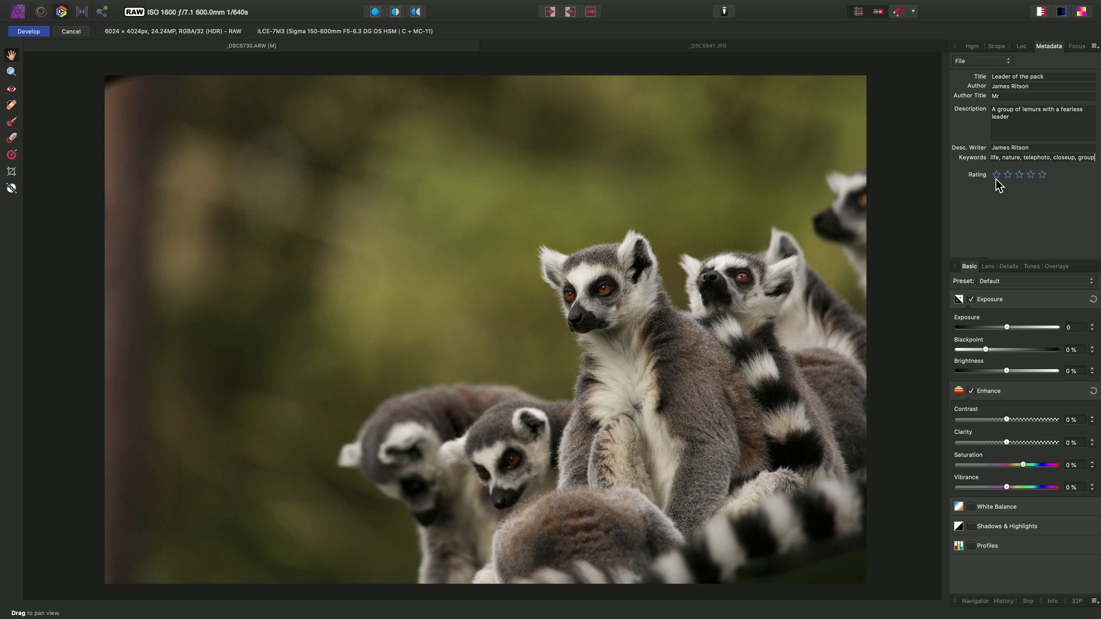
pyautogui.click(1020, 175)
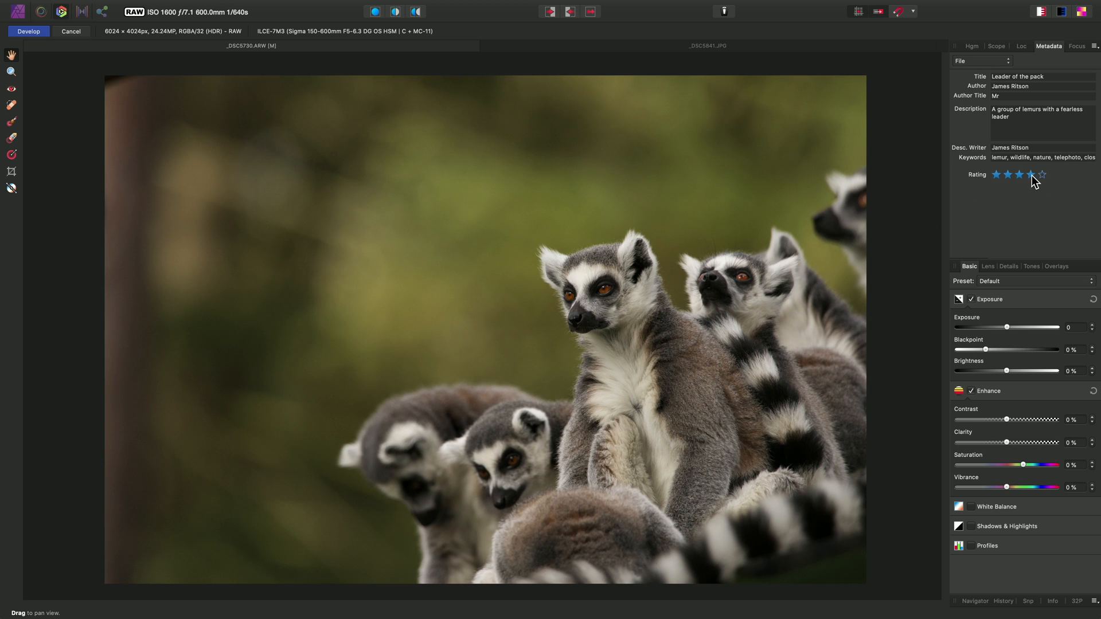
pyautogui.moveTo(1035, 206)
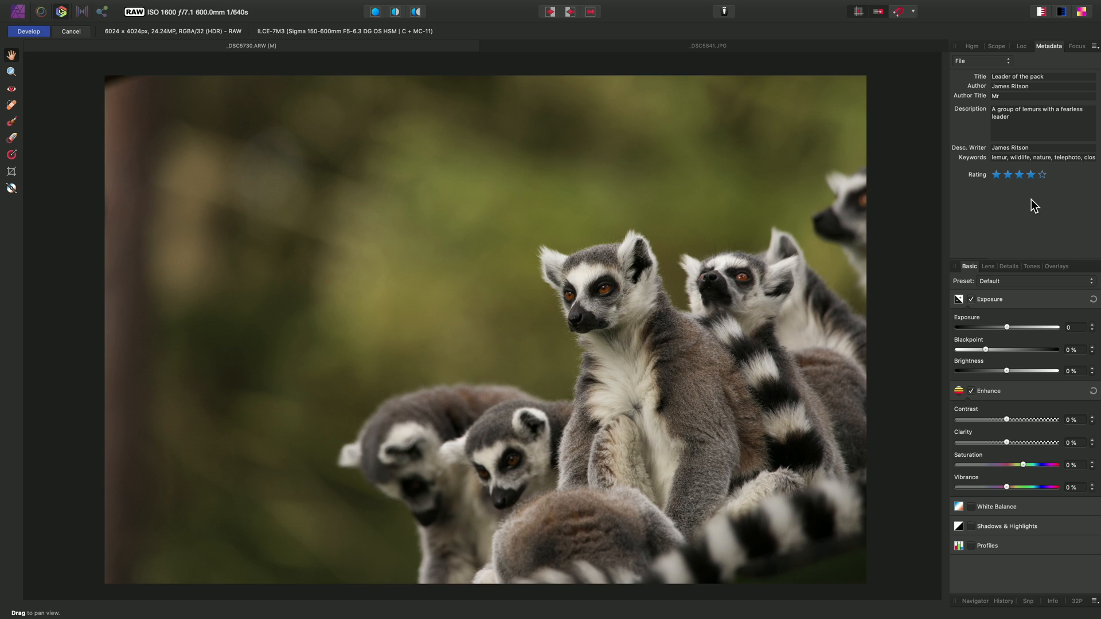
pyautogui.click(982, 62)
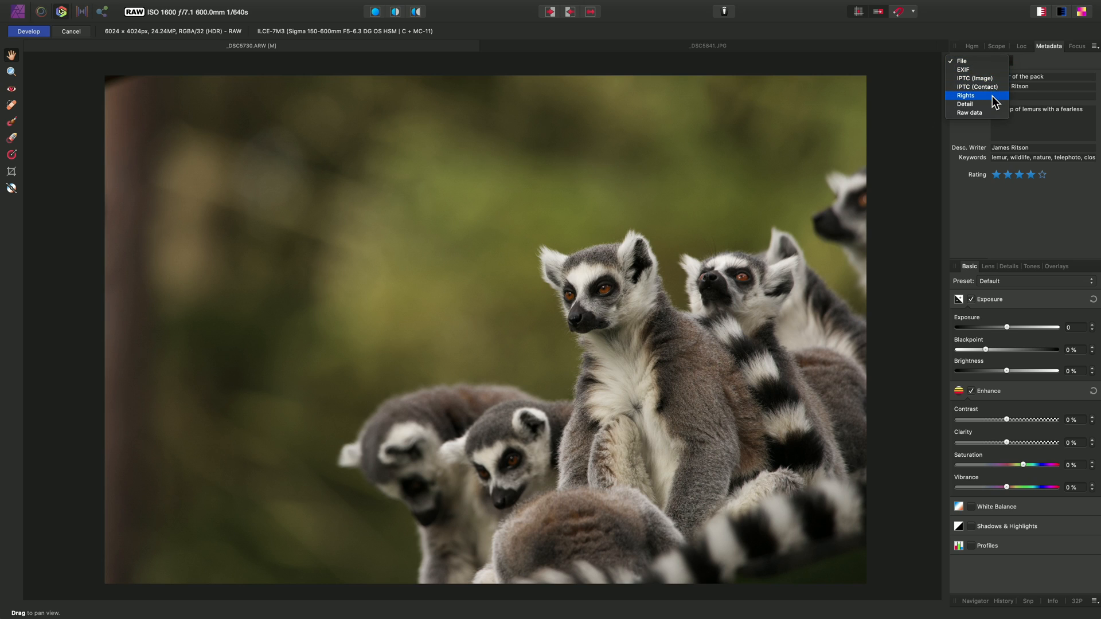
# Give the lemur photo a CC BY 4.0 licence with attribution URL and attribution name James R
pyautogui.click(966, 96)
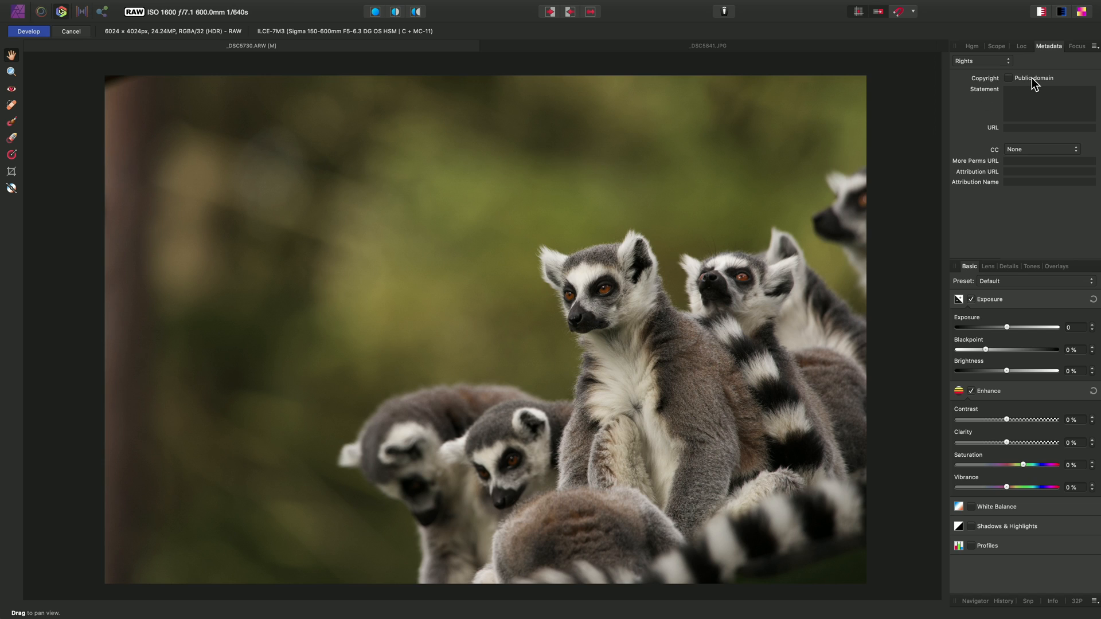
pyautogui.moveTo(1036, 156)
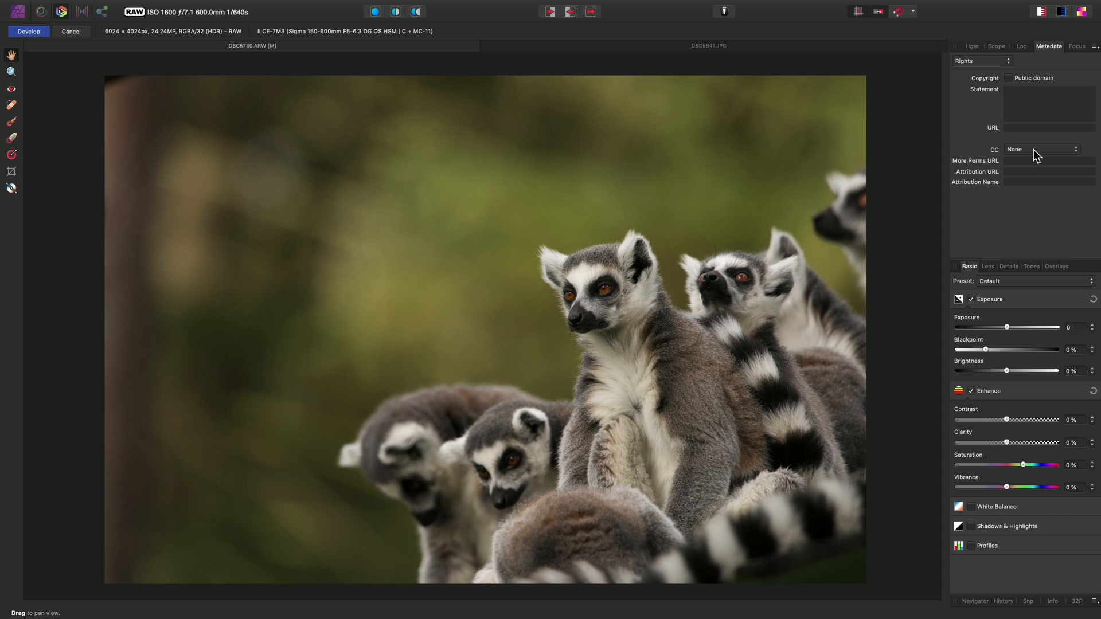
pyautogui.click(1042, 149)
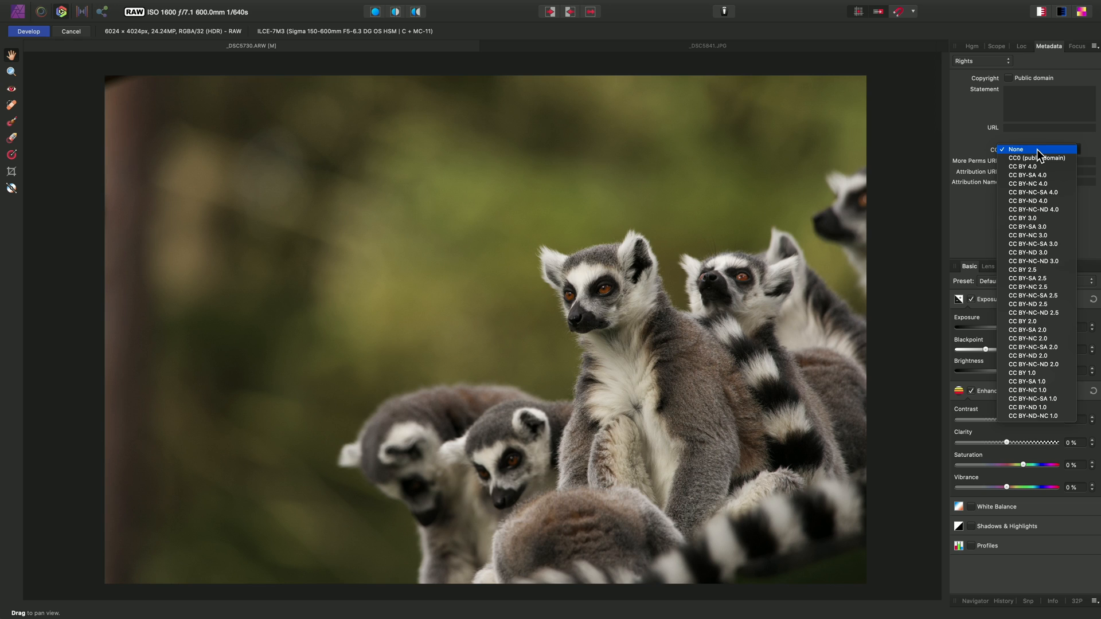
pyautogui.moveTo(1032, 169)
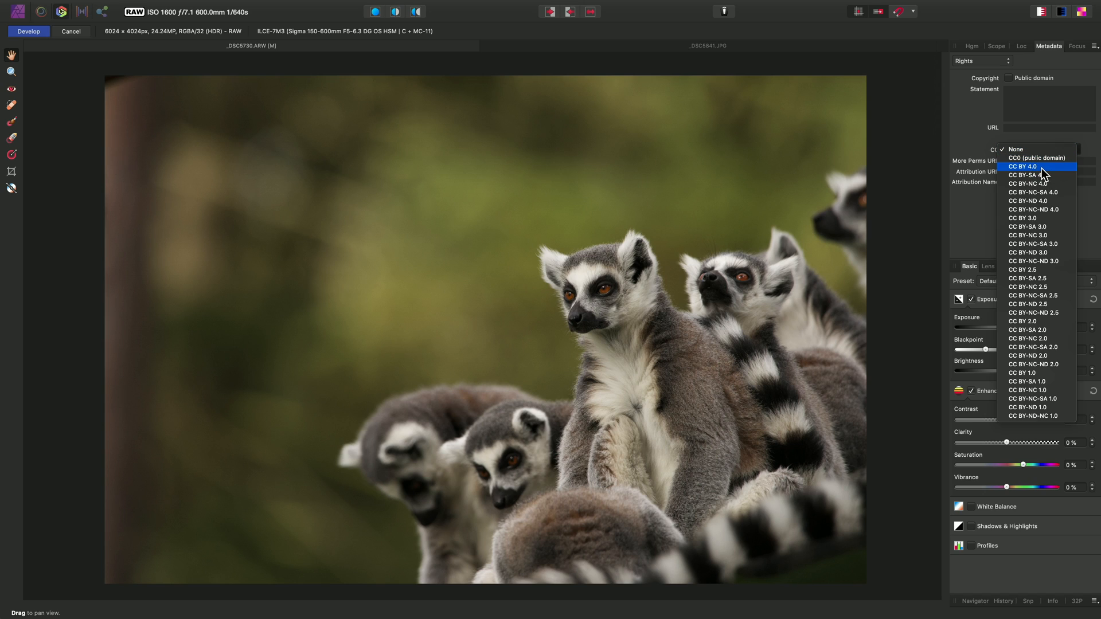
pyautogui.click(1026, 166)
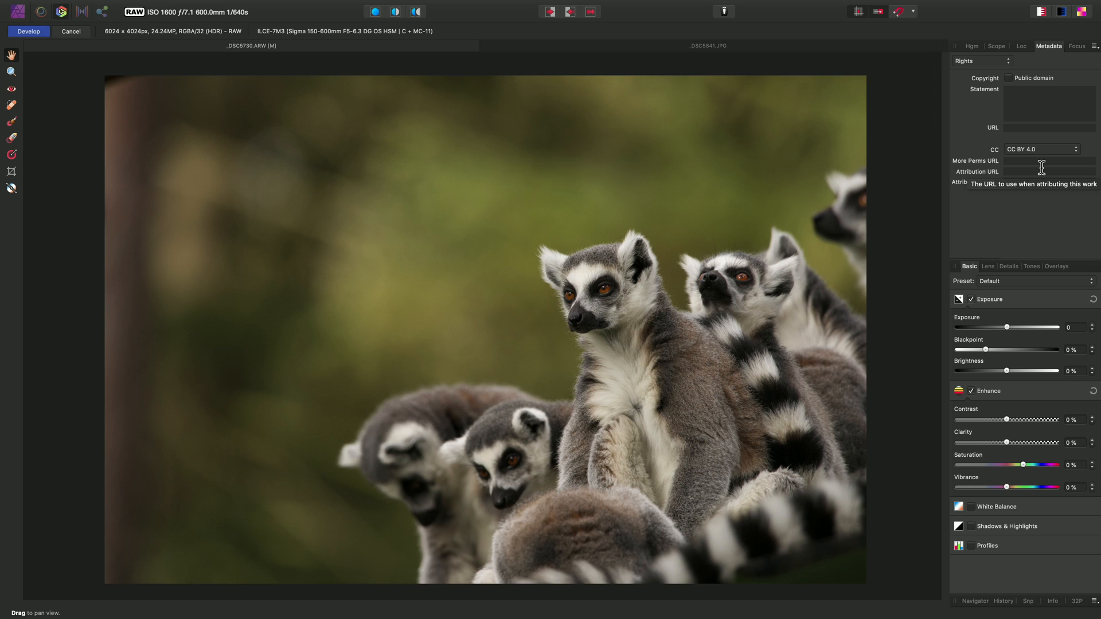
pyautogui.write('h')
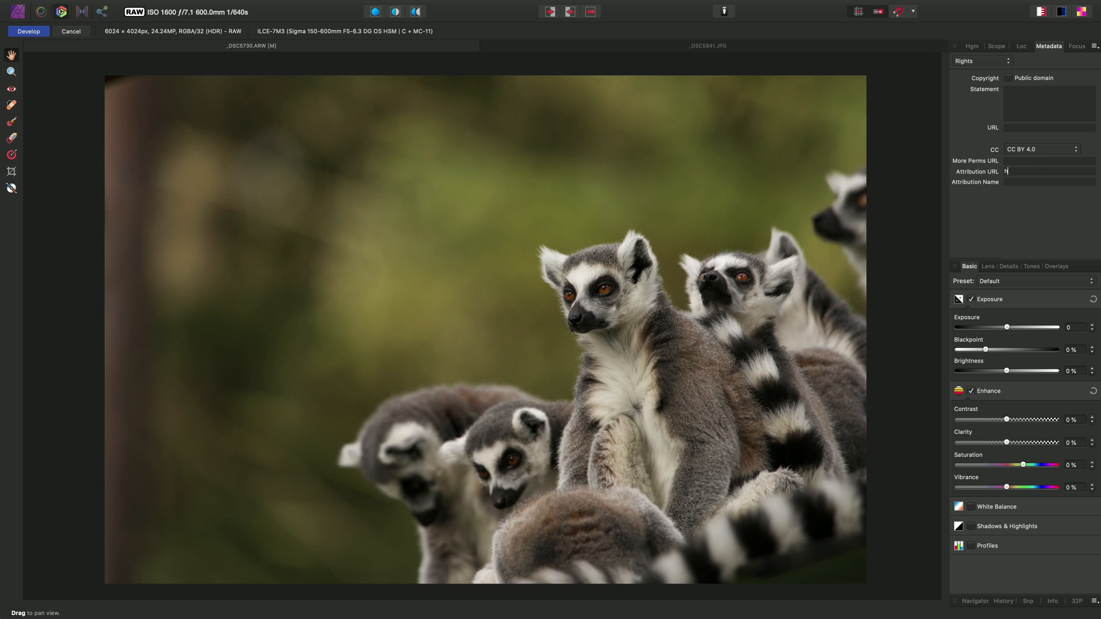
pyautogui.write('http://www.jamesritson.co.uk')
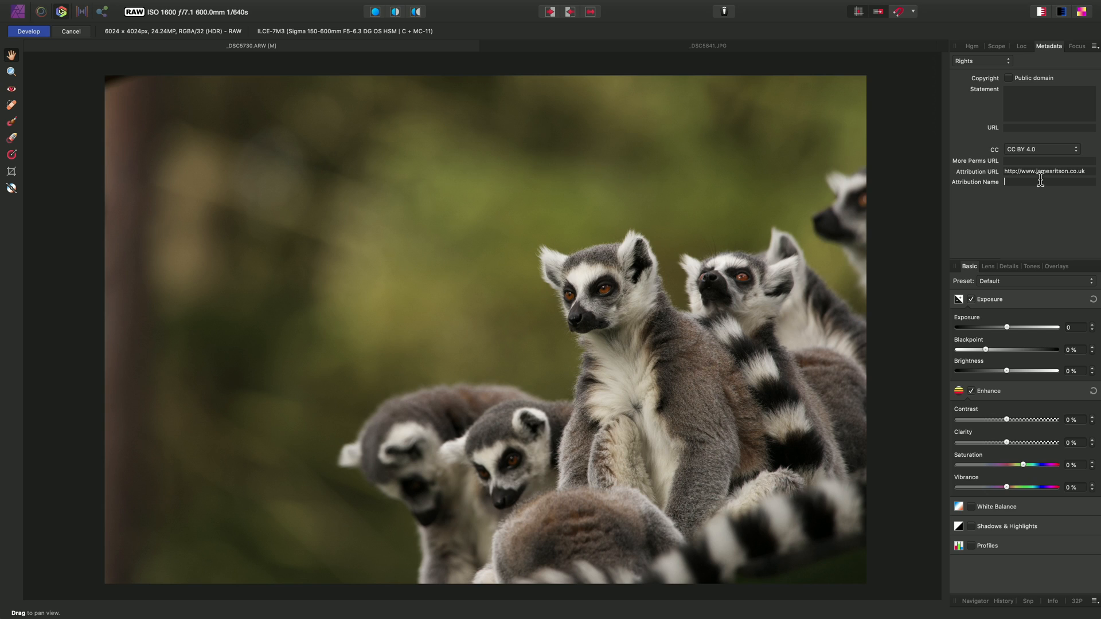
pyautogui.write('James Ritson')
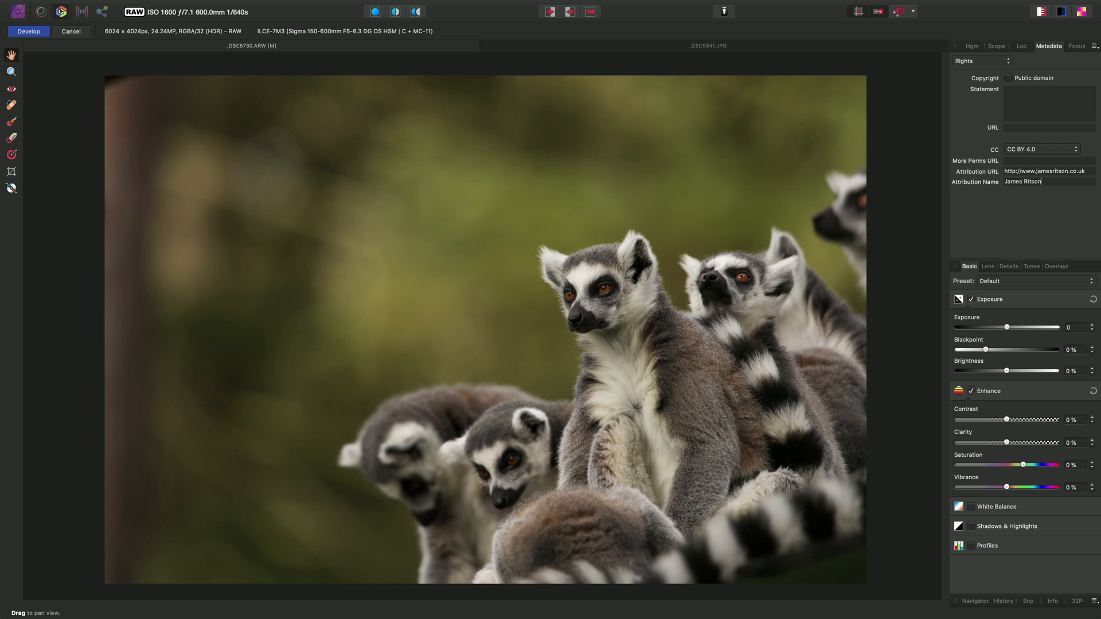
pyautogui.moveTo(104, 52)
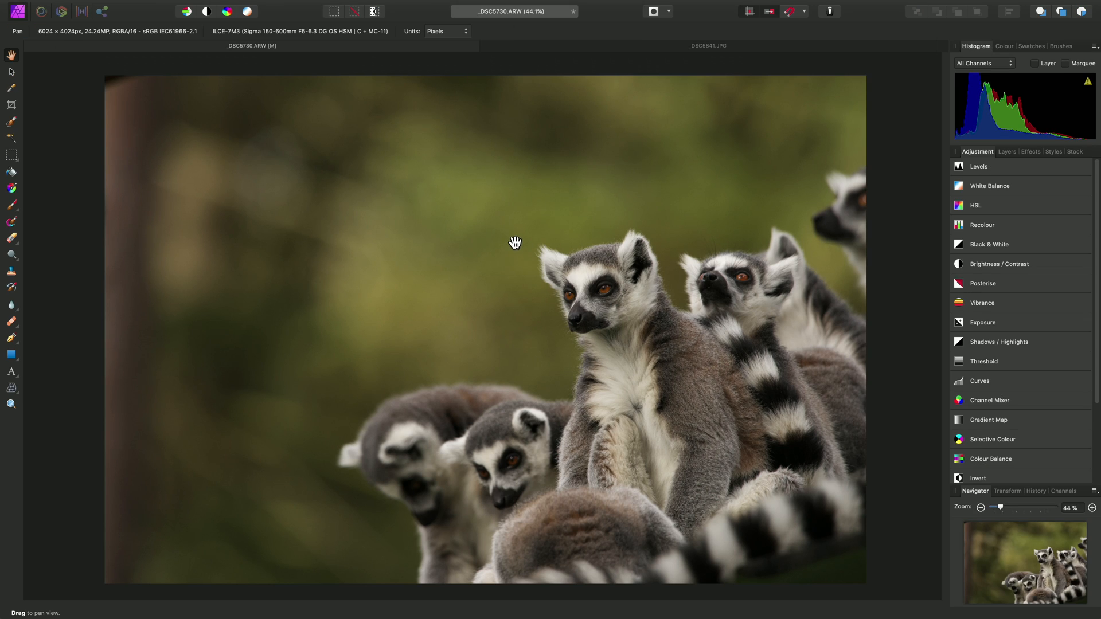
# Finish developing the lemur RAW and switch to the _DSC5841.JPG baboon photo
pyautogui.click(123, 6)
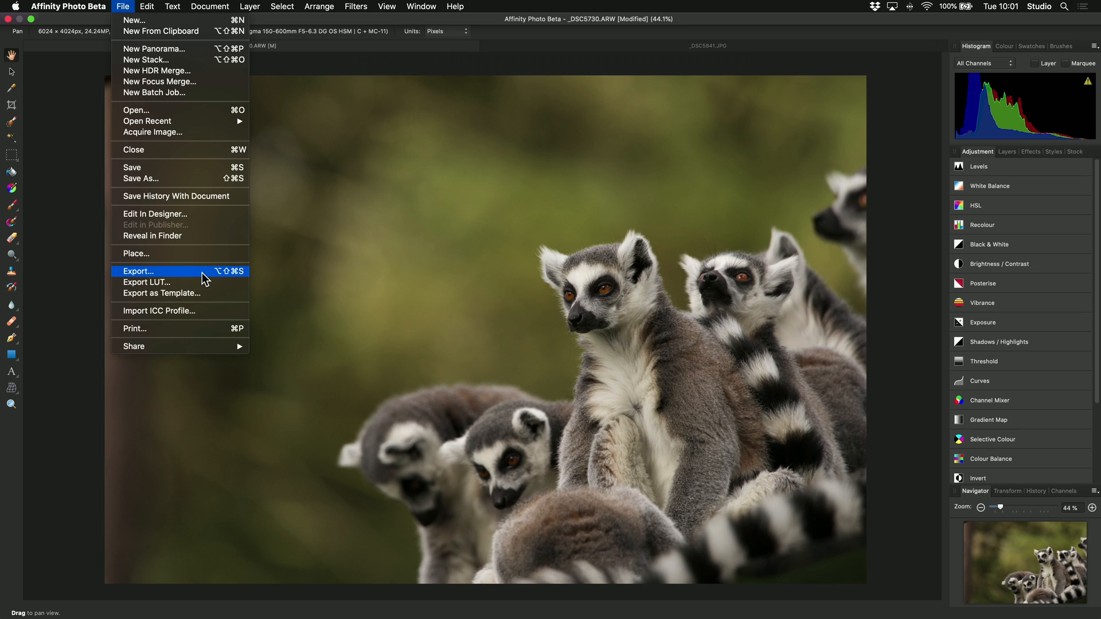
pyautogui.moveTo(587, 168)
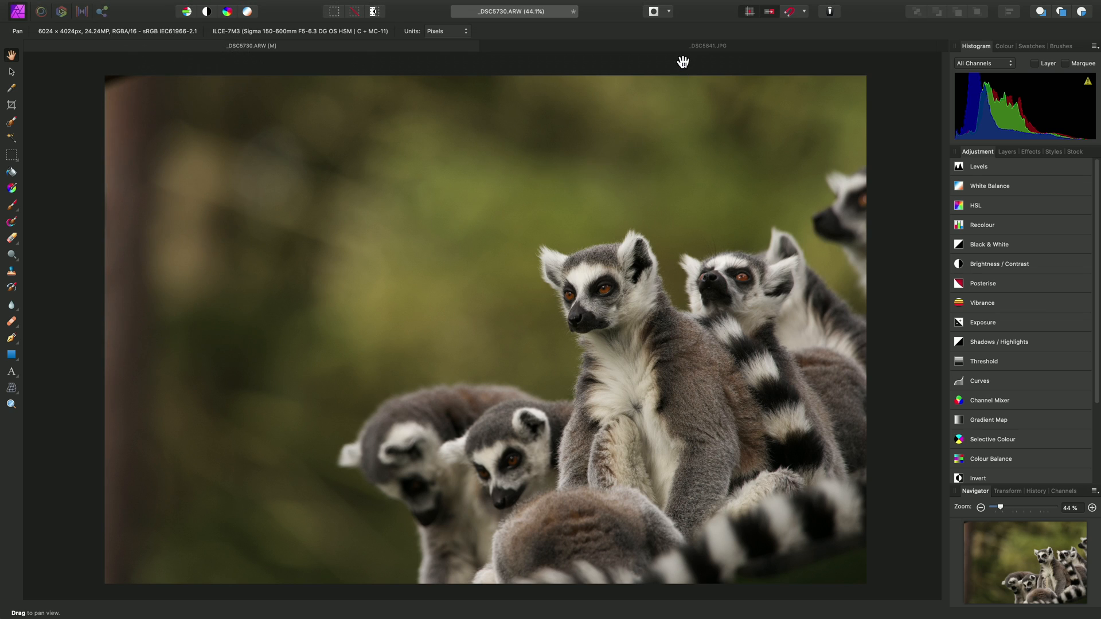
pyautogui.click(707, 46)
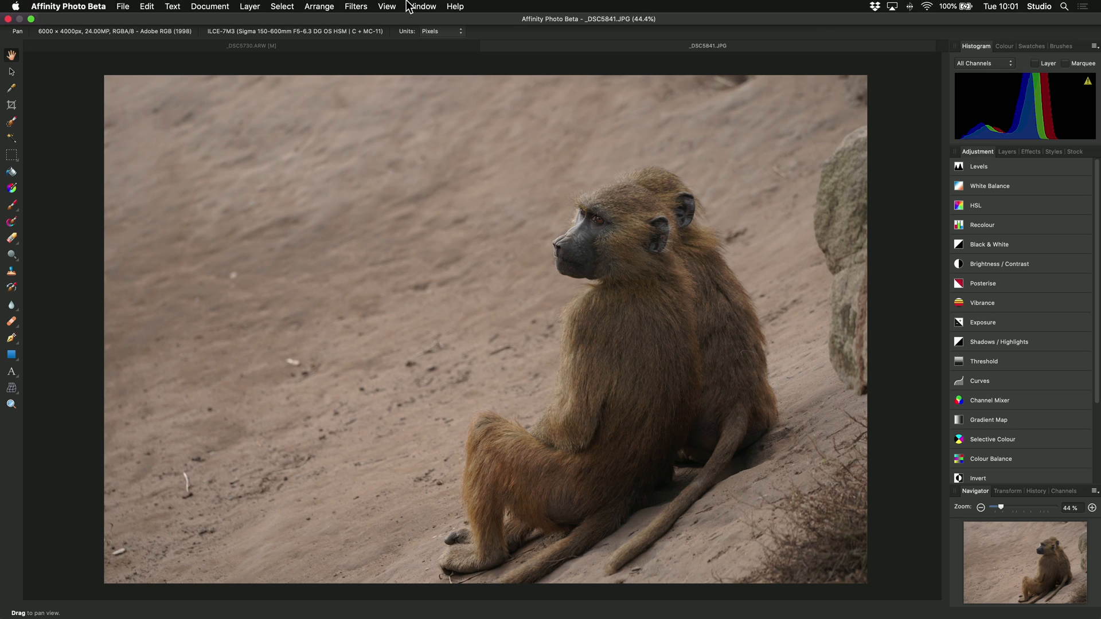
# Show the Metadata panel via View > Studio and switch it to the File section
pyautogui.click(385, 6)
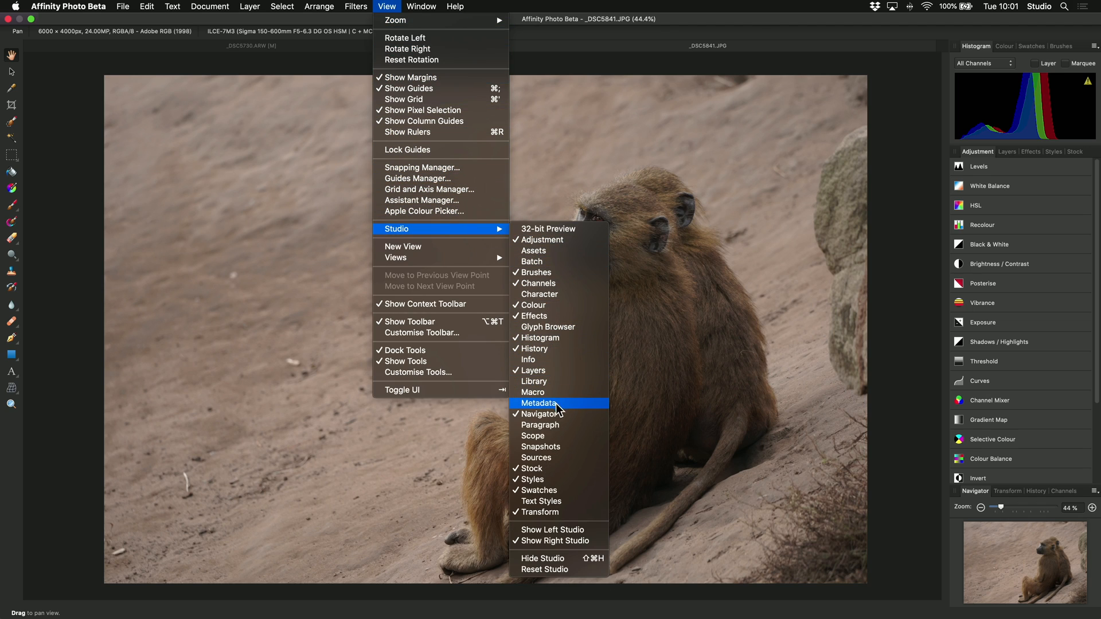
pyautogui.moveTo(566, 411)
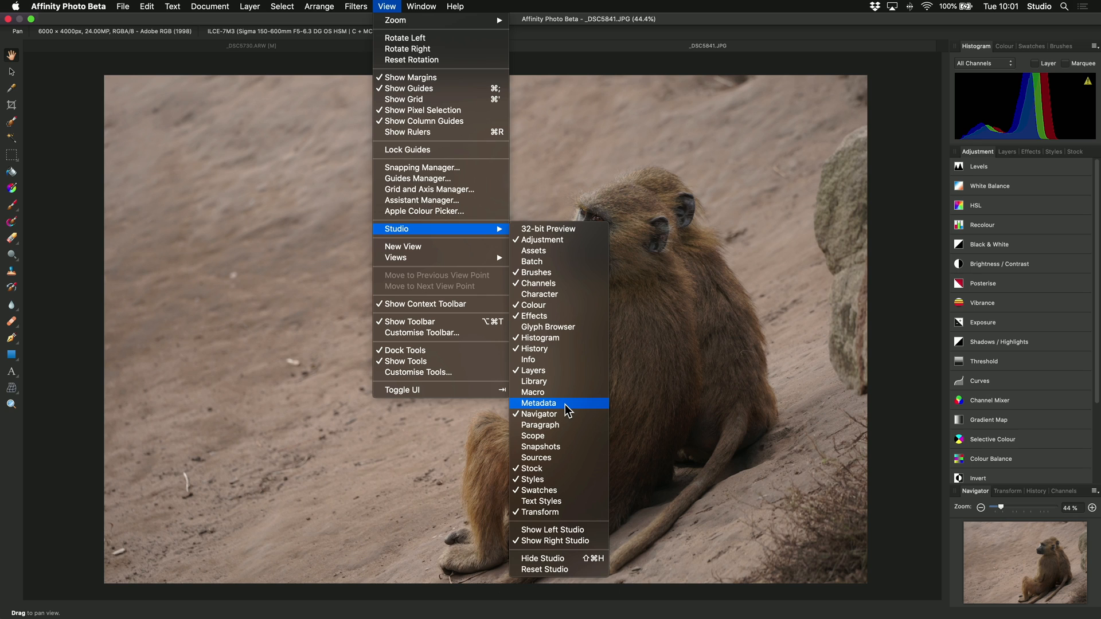
pyautogui.click(539, 403)
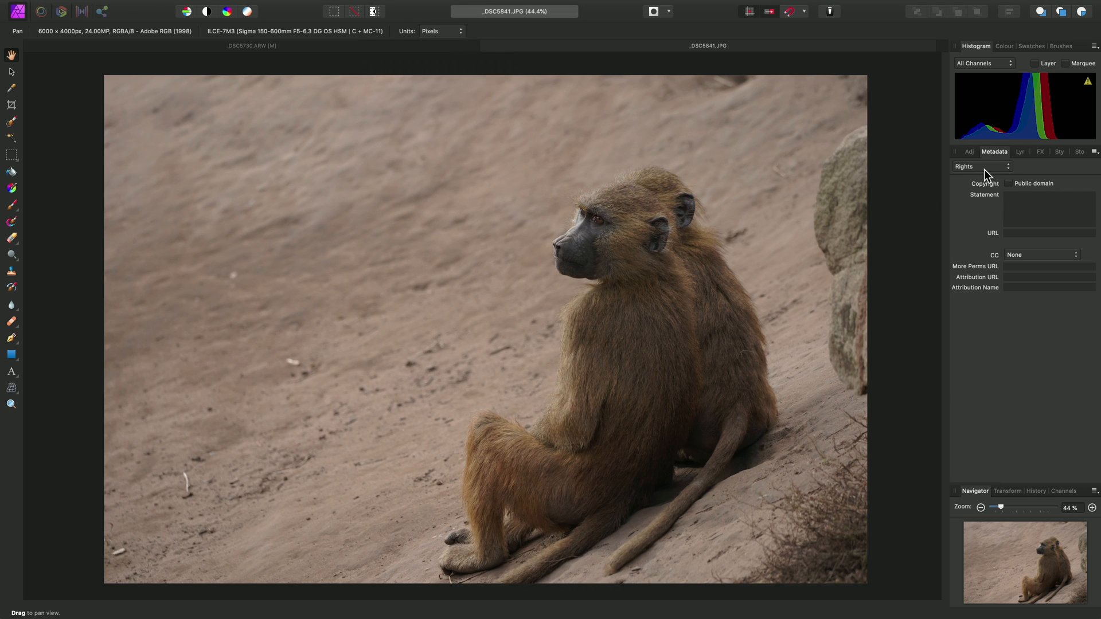
pyautogui.click(981, 167)
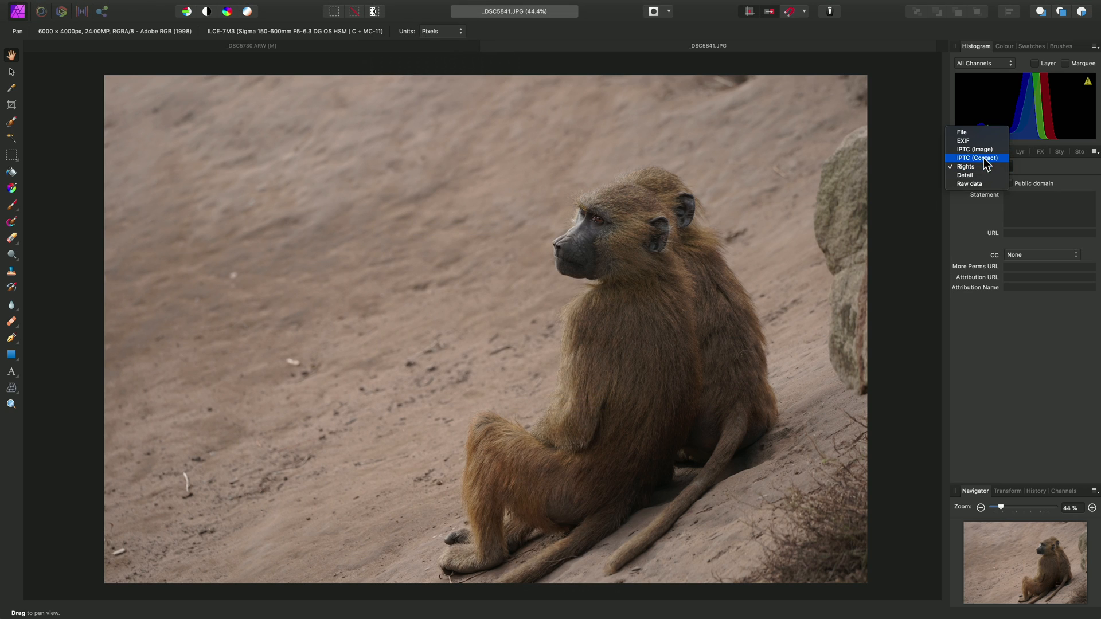
pyautogui.moveTo(978, 132)
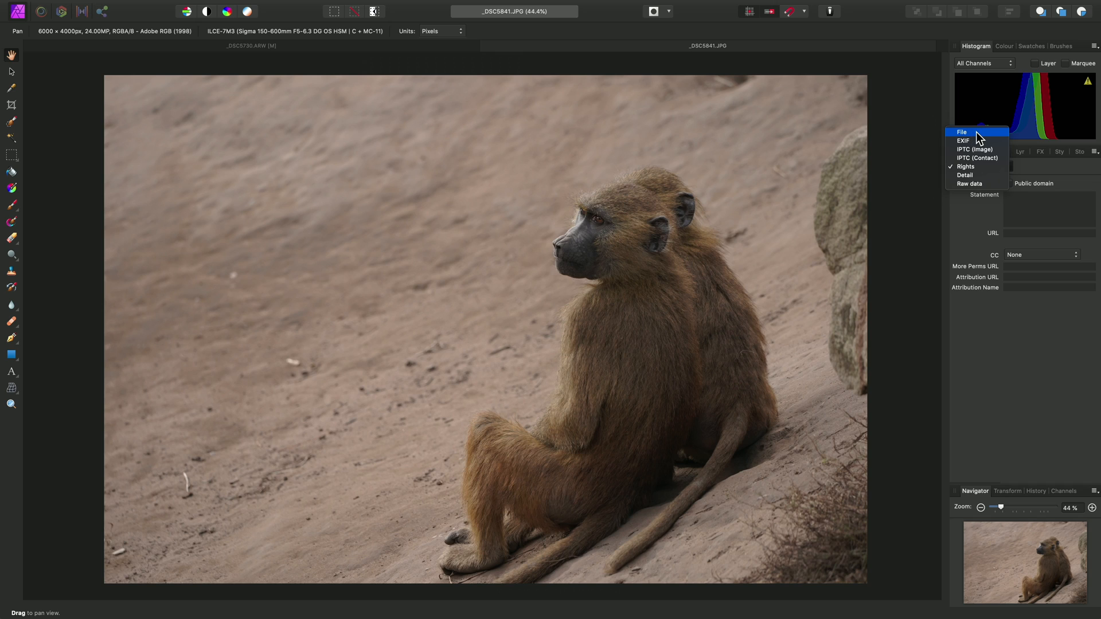
pyautogui.click(969, 167)
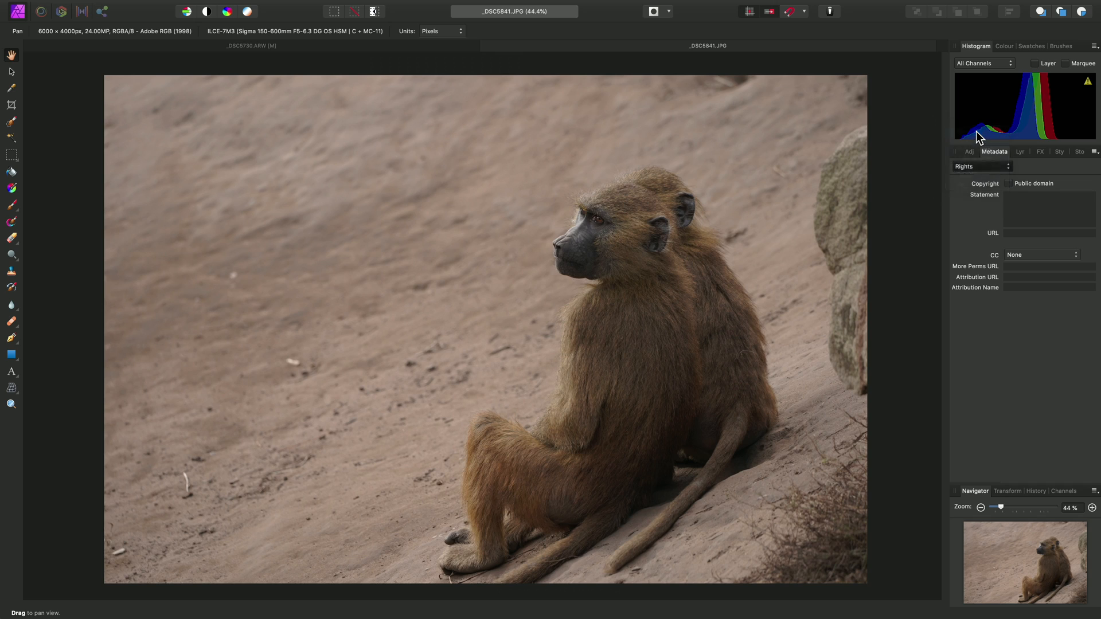
# Set the baboon photo's title to 'Pensive', author James R, author title Mr
pyautogui.click(982, 166)
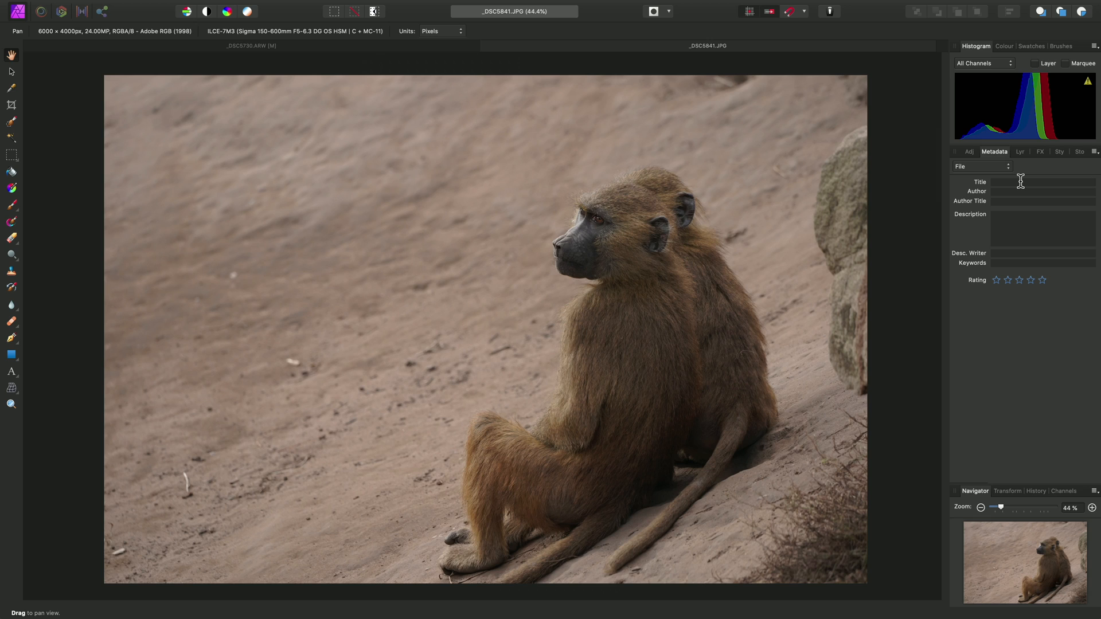
pyautogui.write('P')
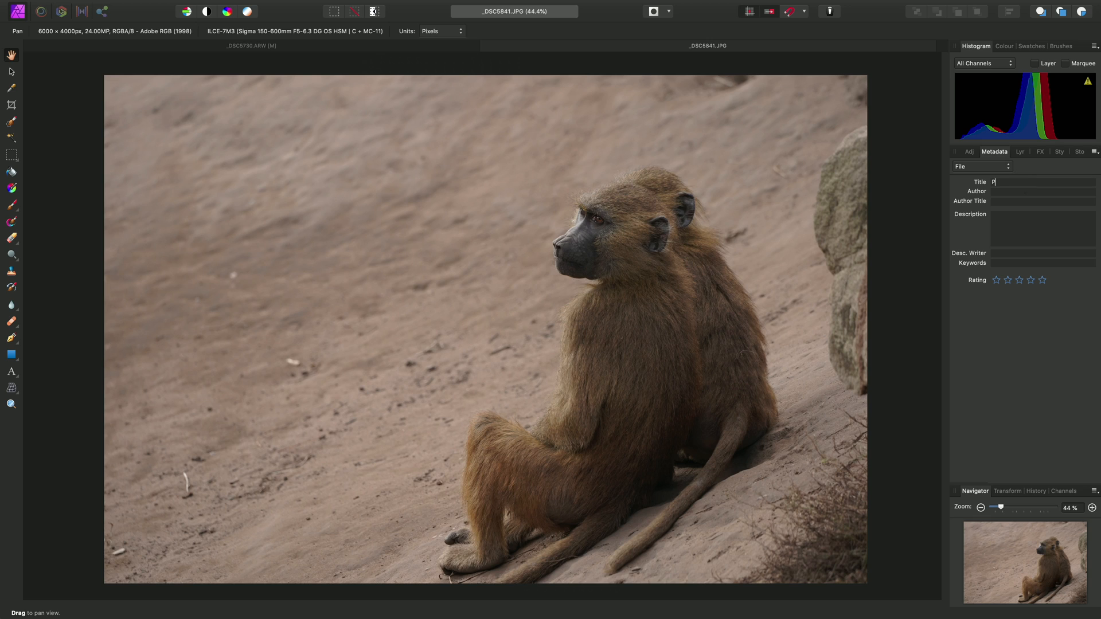
pyautogui.write('ensive')
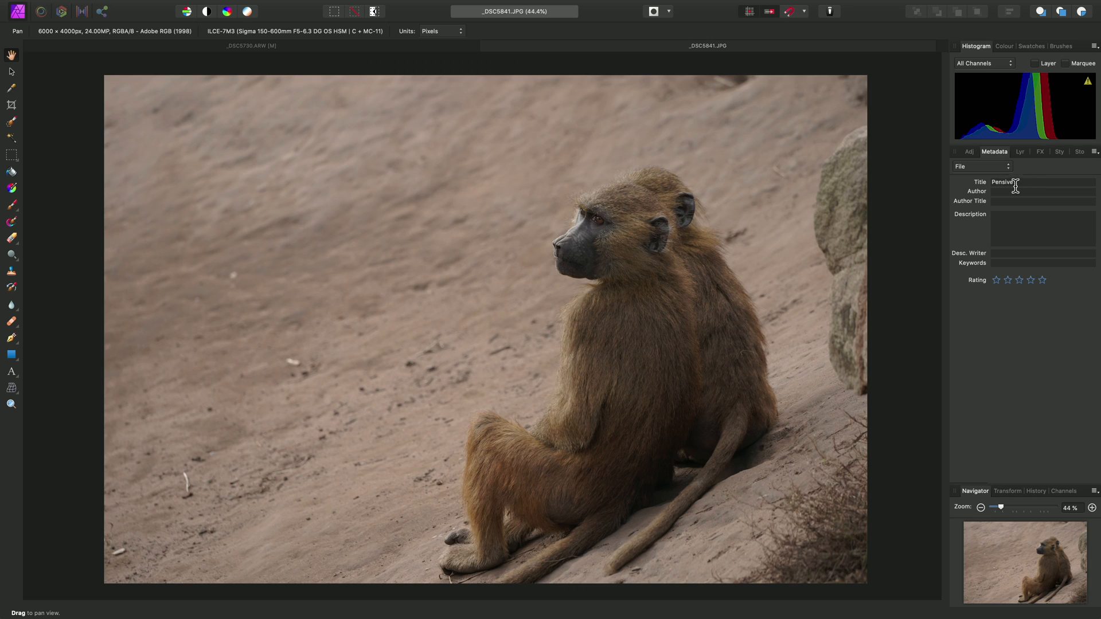
pyautogui.write('James Ritson')
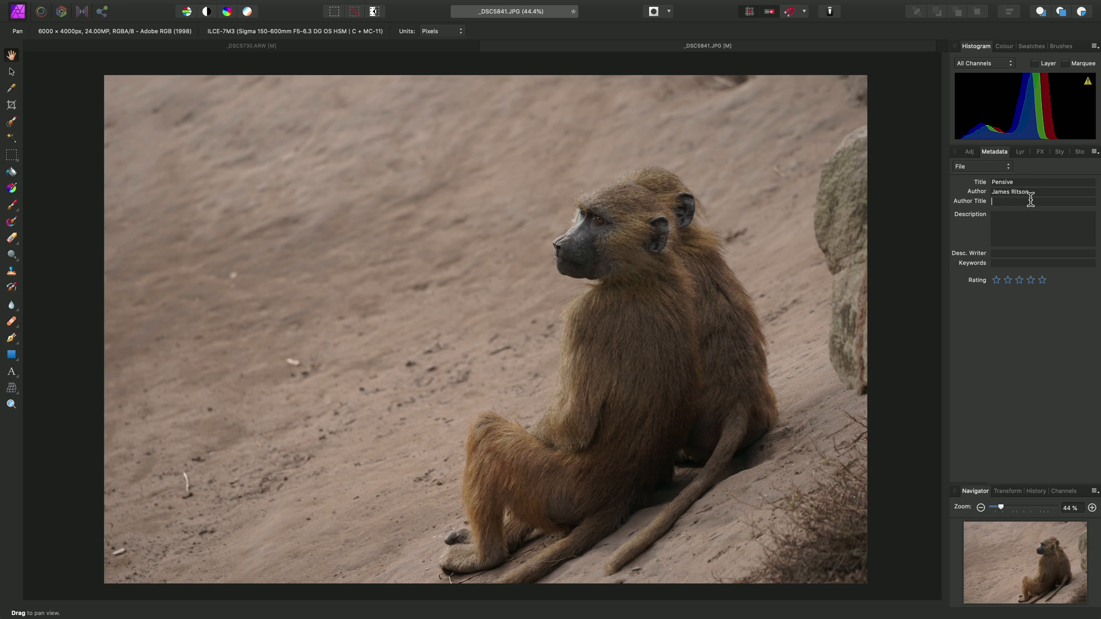
pyautogui.write('Mr')
pyautogui.click(1043, 229)
pyautogui.write('T')
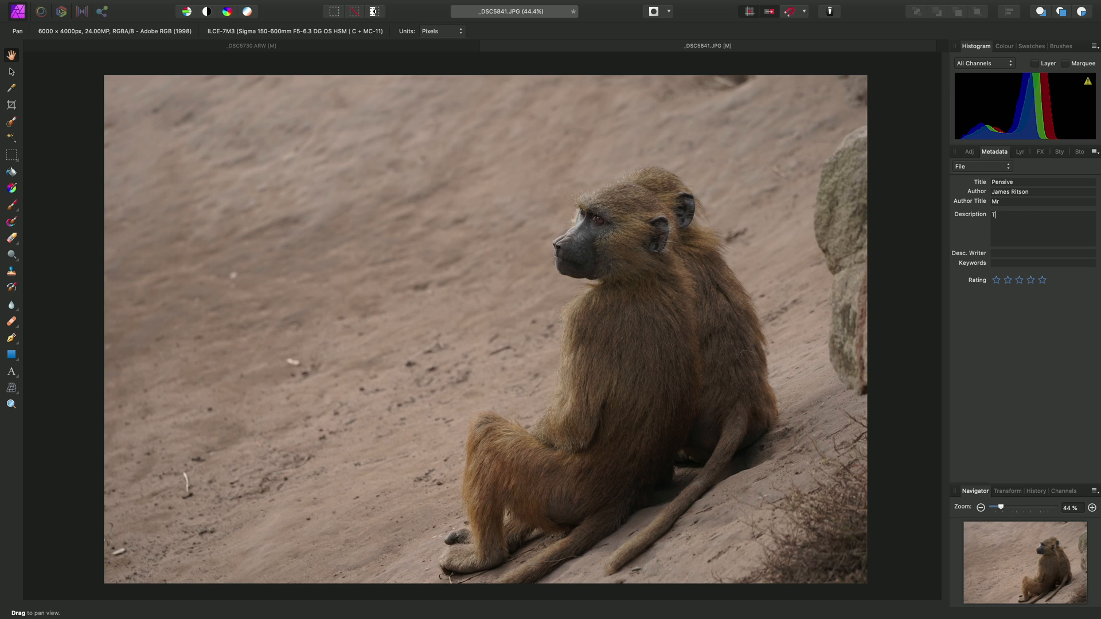
# Add a description of two baboons and the activity around them, keywords, and a four-star rating
pyautogui.write('wo baboons quietly survey the')
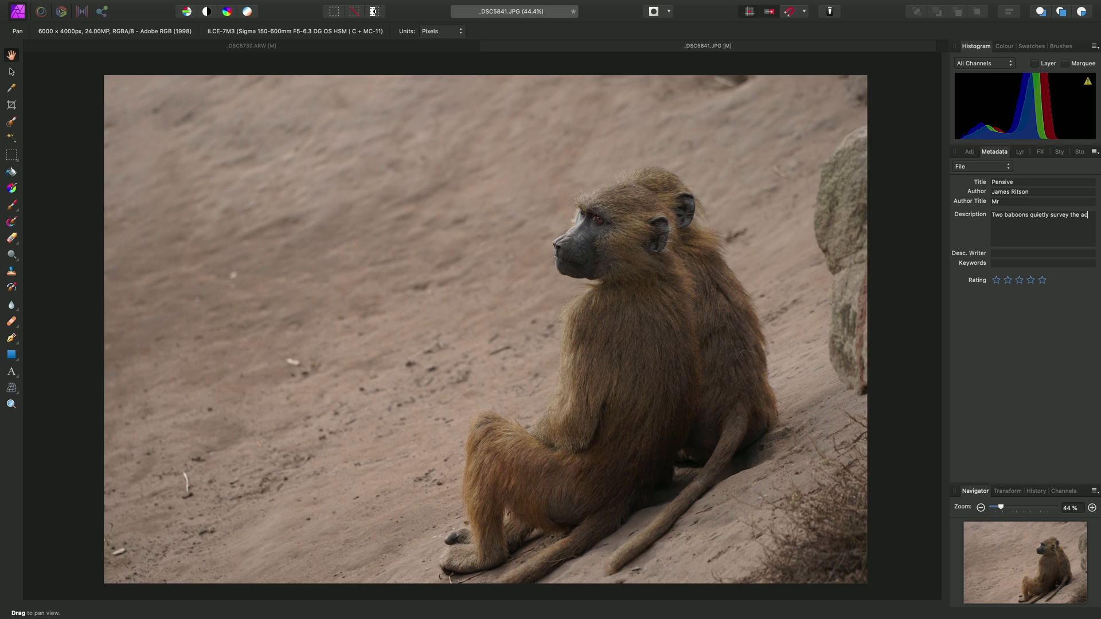
pyautogui.write('activity around them')
pyautogui.click(1043, 262)
pyautogui.write('baboon, nature, wildlife, telephoto')
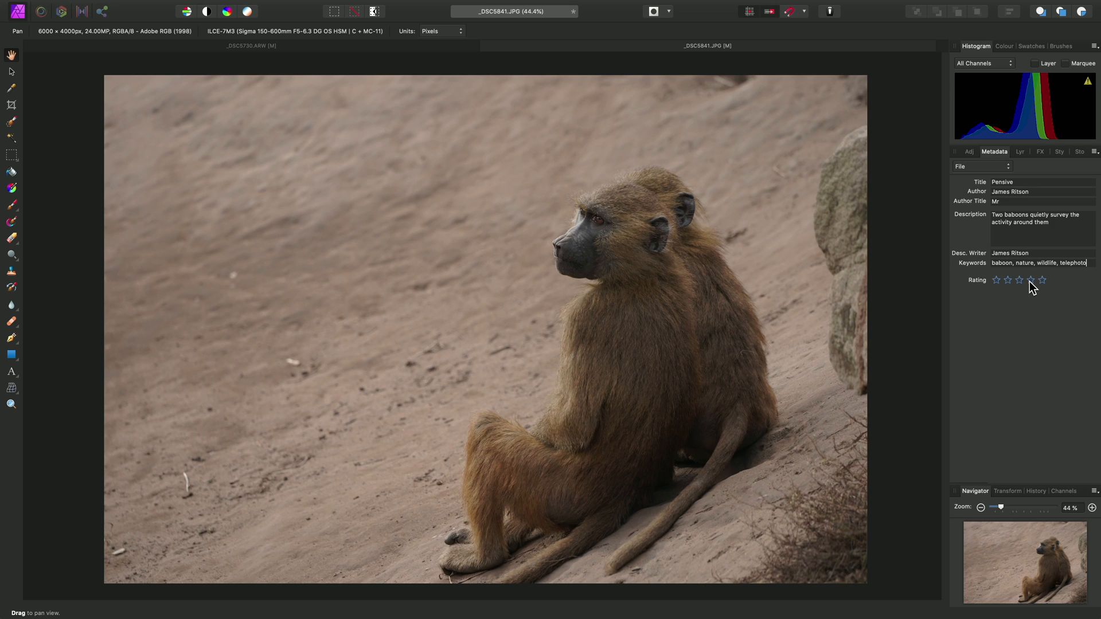
pyautogui.click(1030, 279)
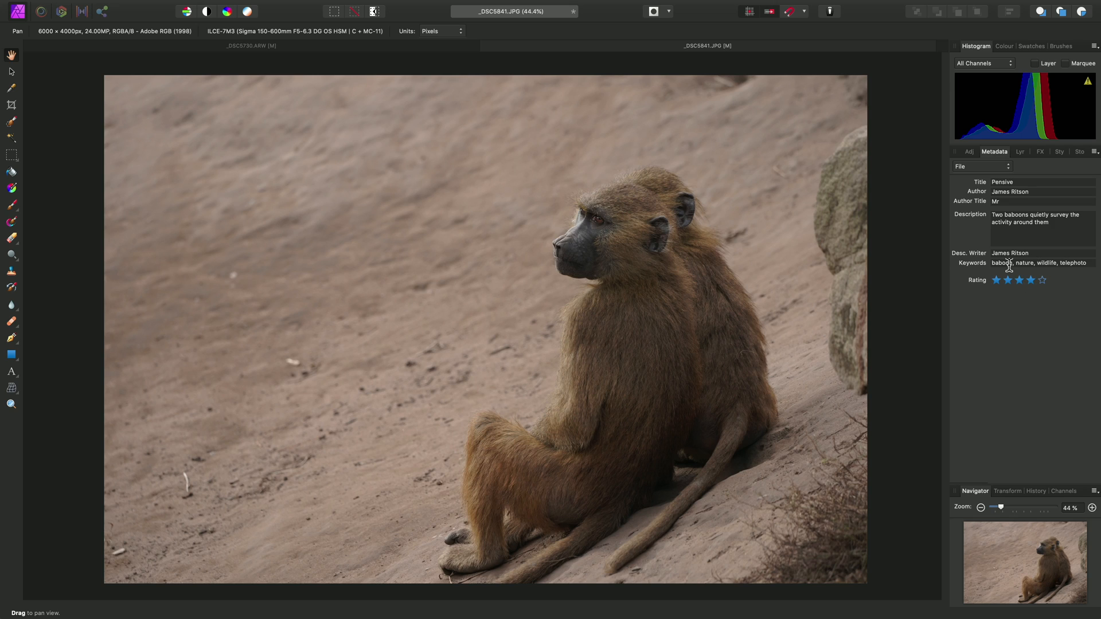
pyautogui.click(981, 166)
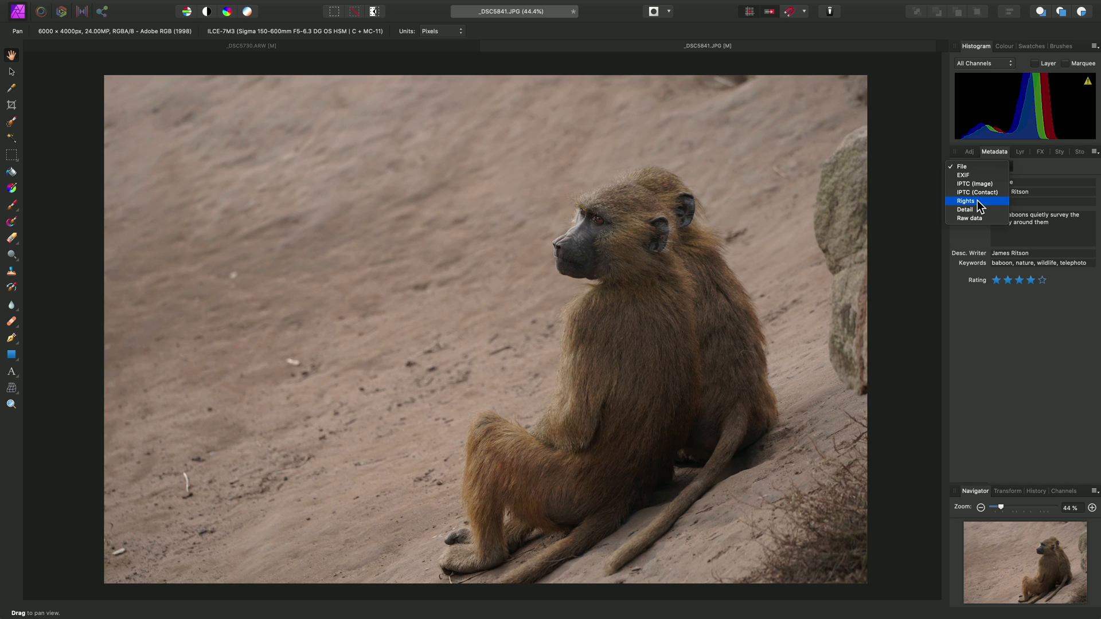
pyautogui.click(965, 201)
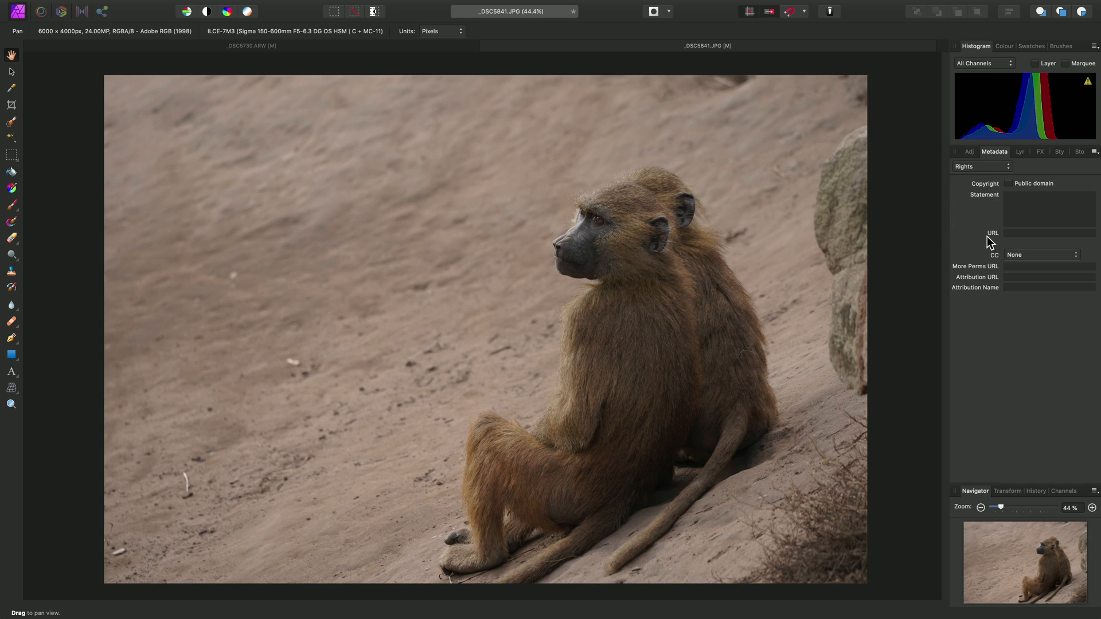
pyautogui.moveTo(994, 244)
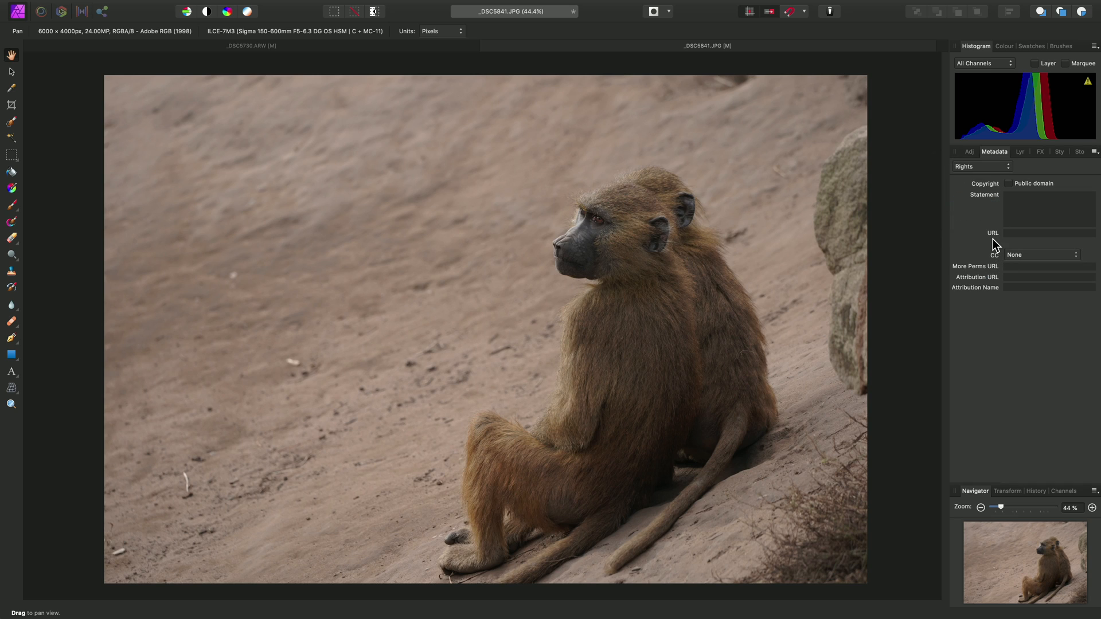
pyautogui.click(1008, 183)
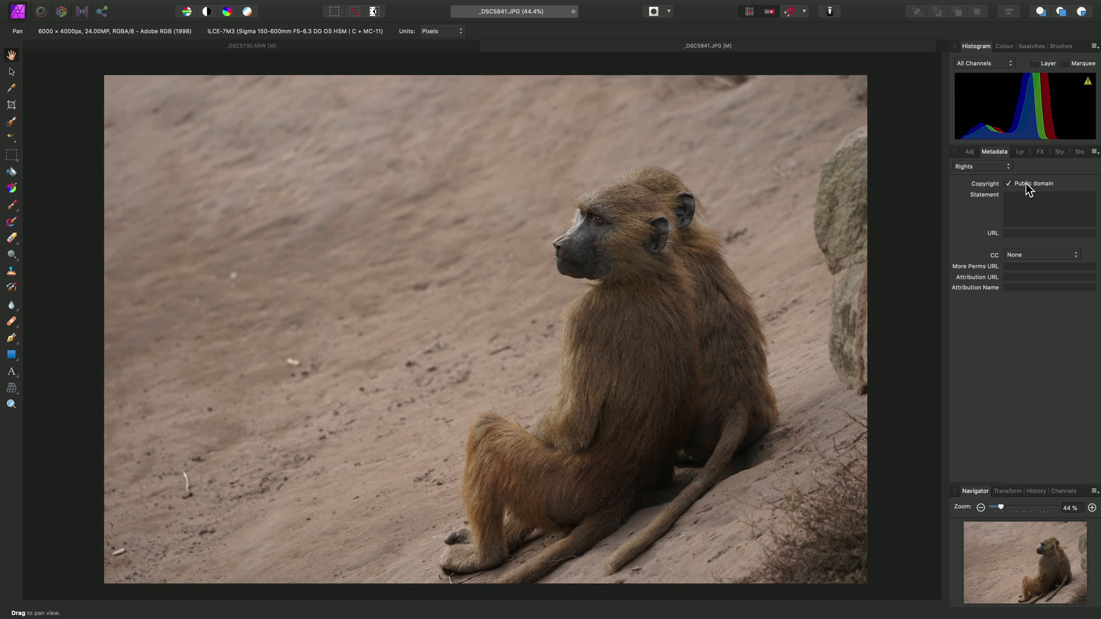
pyautogui.moveTo(1061, 190)
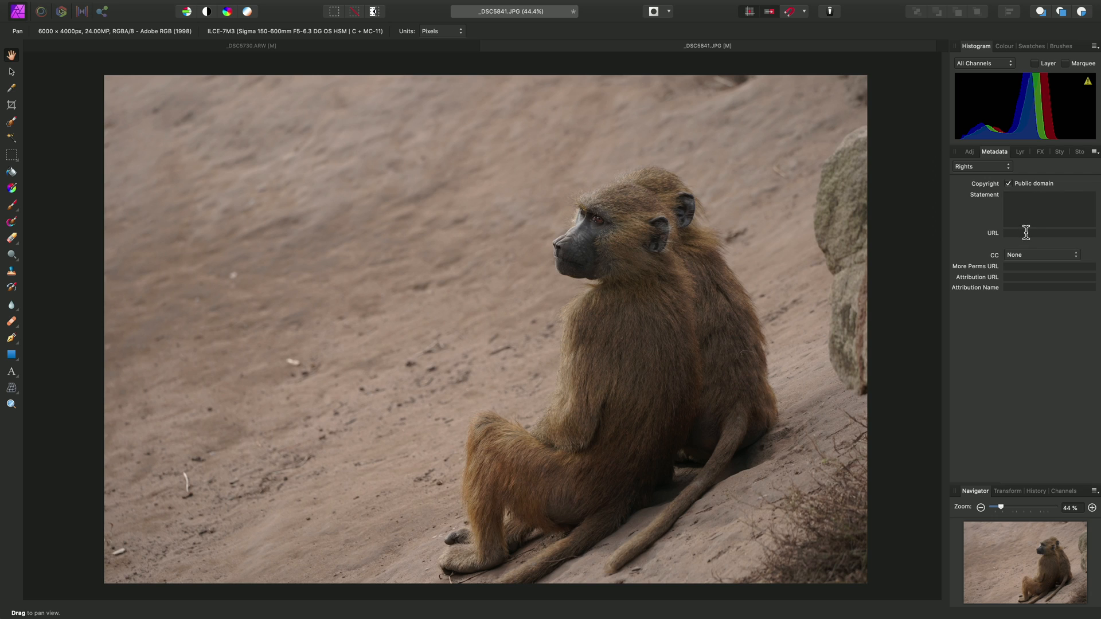
pyautogui.write('http://')
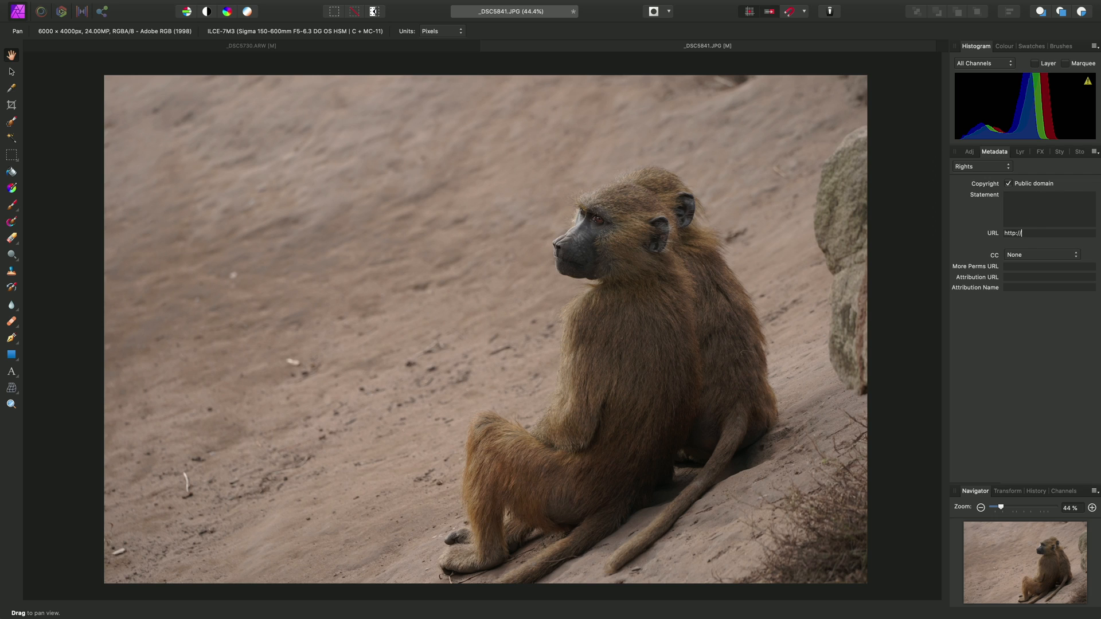
pyautogui.write('www.jamesrits')
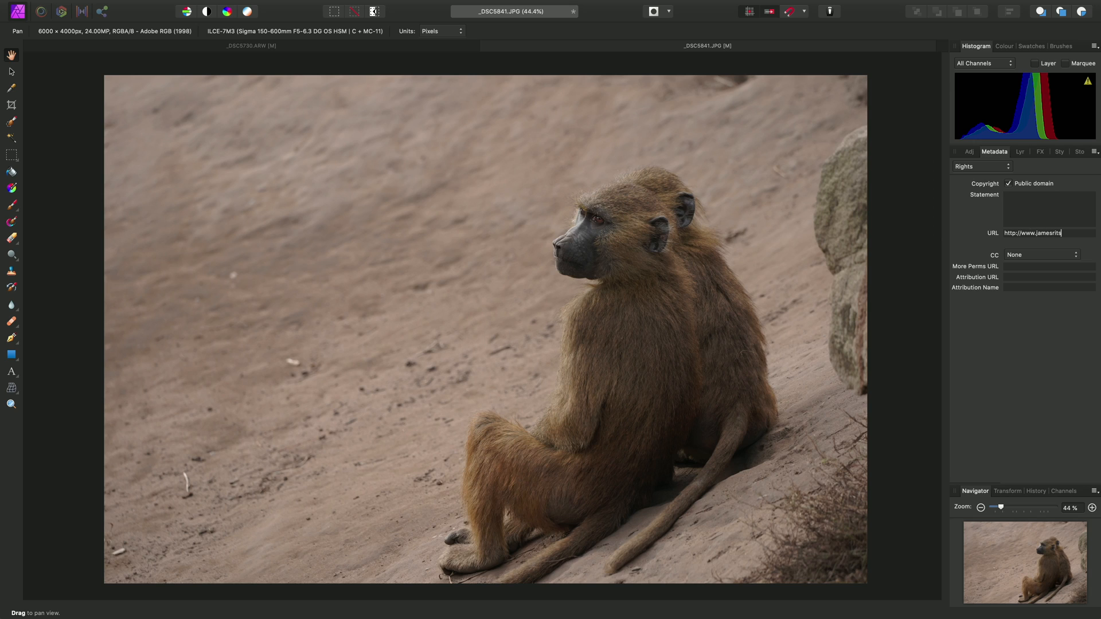
pyautogui.write('on.co.uk')
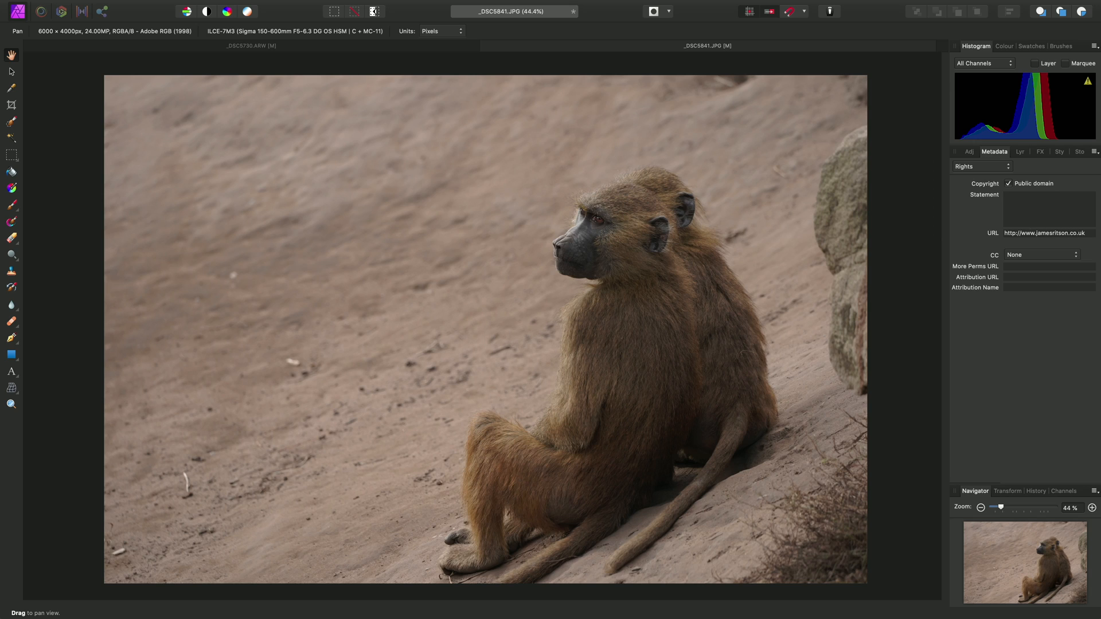
pyautogui.moveTo(769, 233)
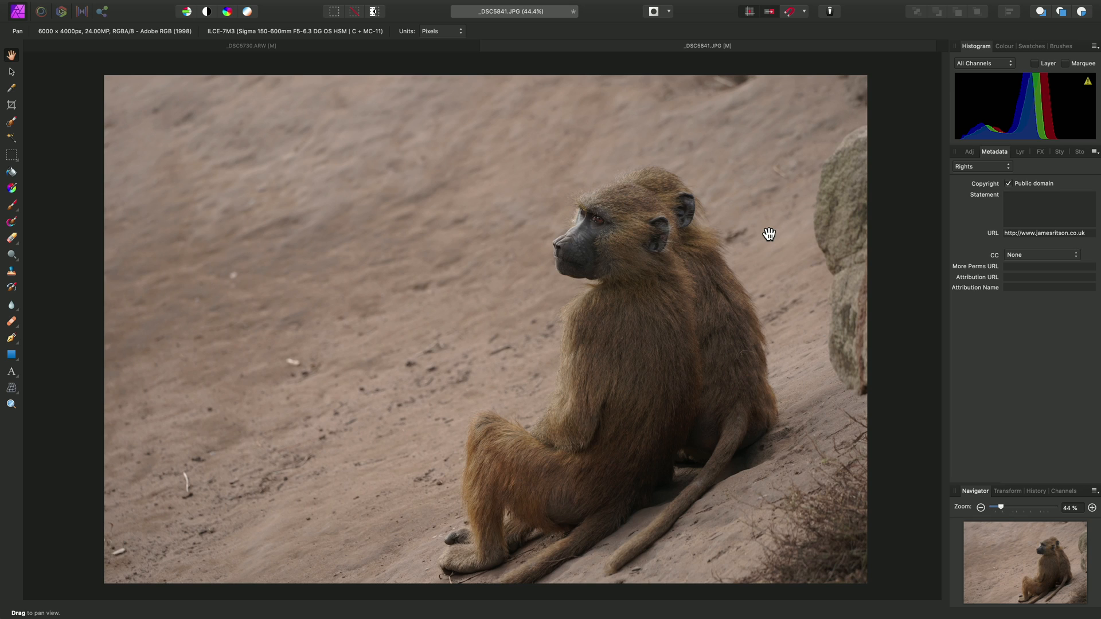